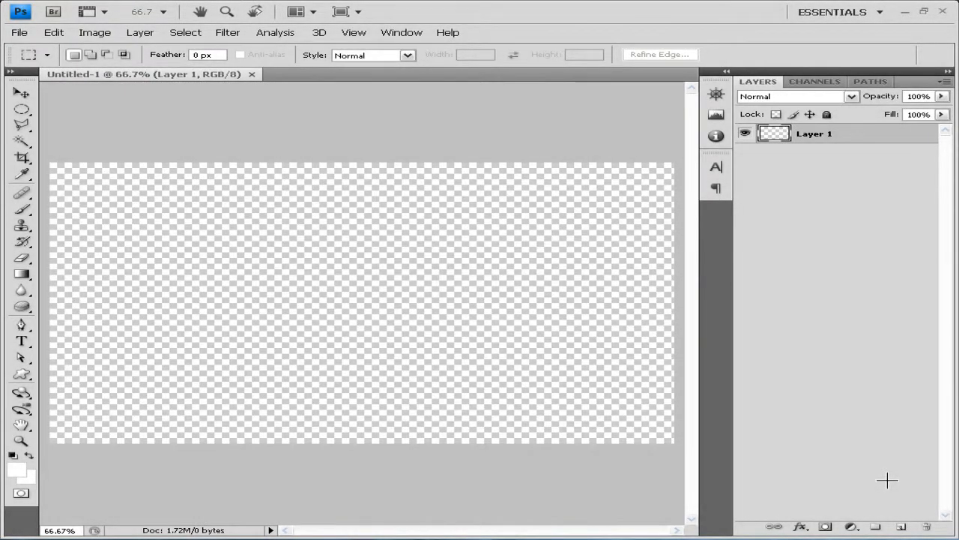
pyautogui.moveTo(941, 462)
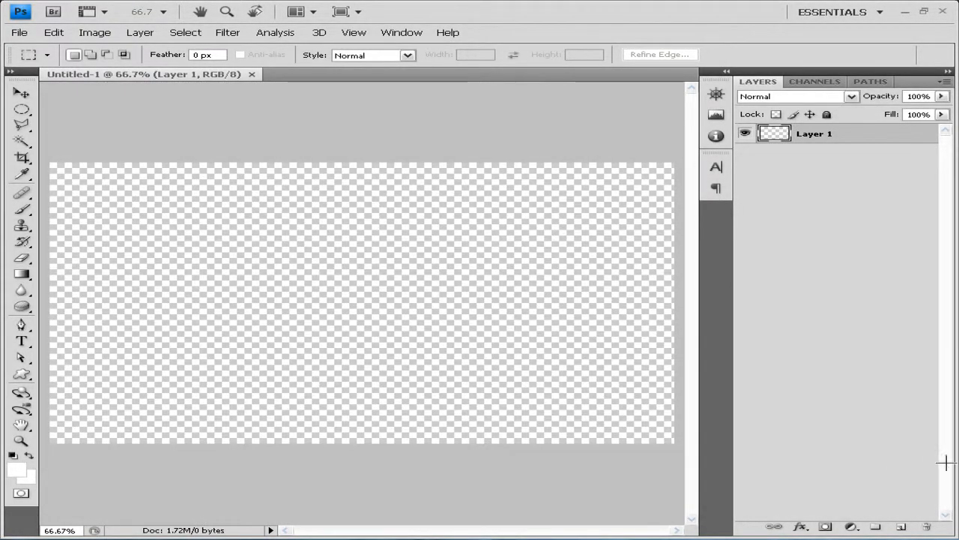
pyautogui.moveTo(944, 462)
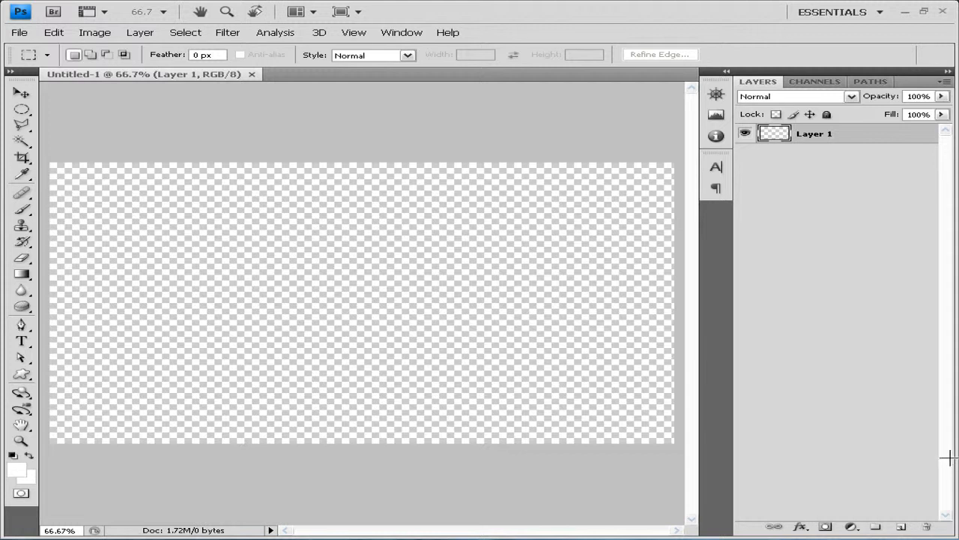
pyautogui.moveTo(947, 456)
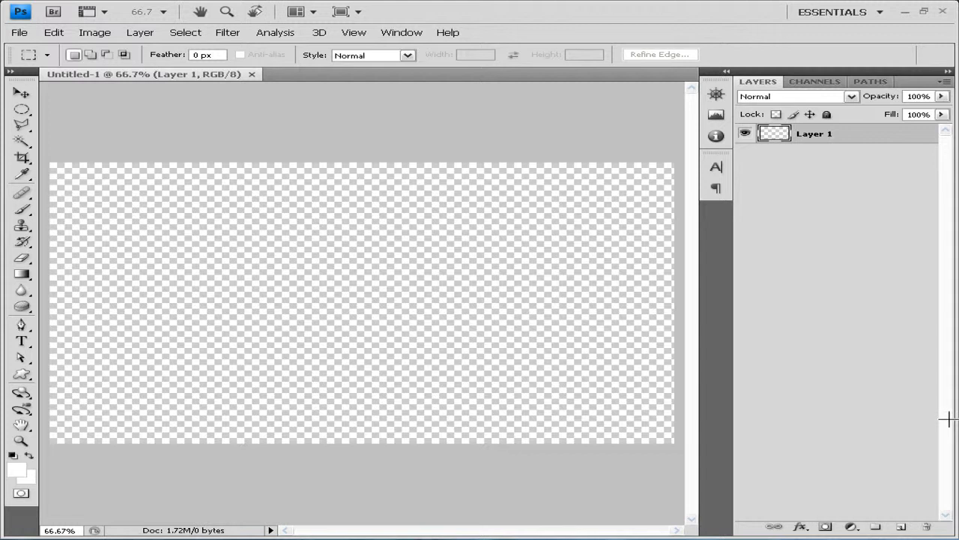
pyautogui.moveTo(928, 407)
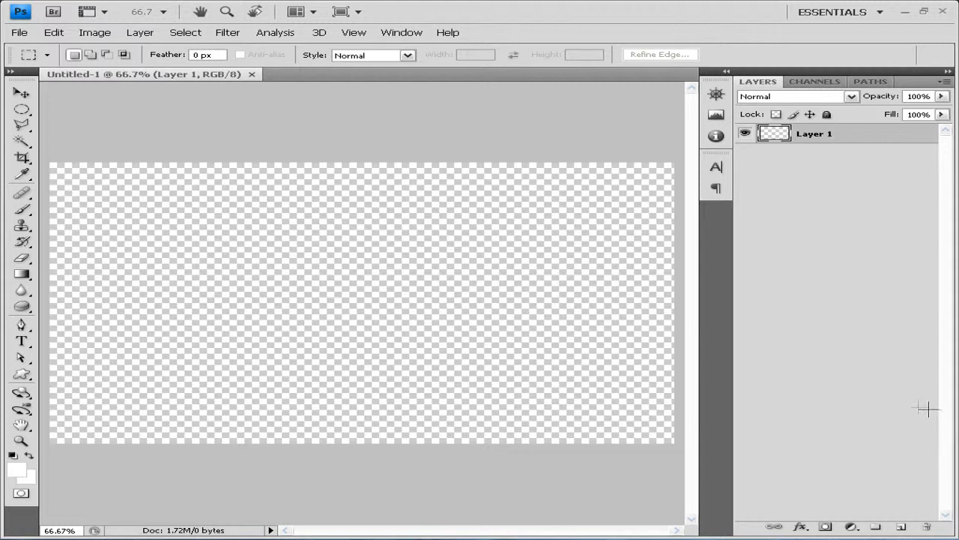
pyautogui.moveTo(859, 402)
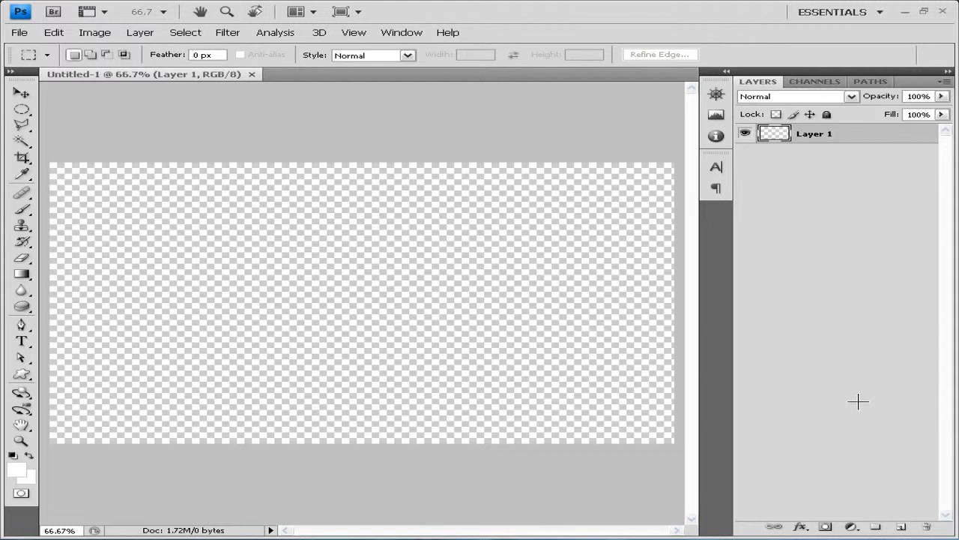
pyautogui.moveTo(845, 402)
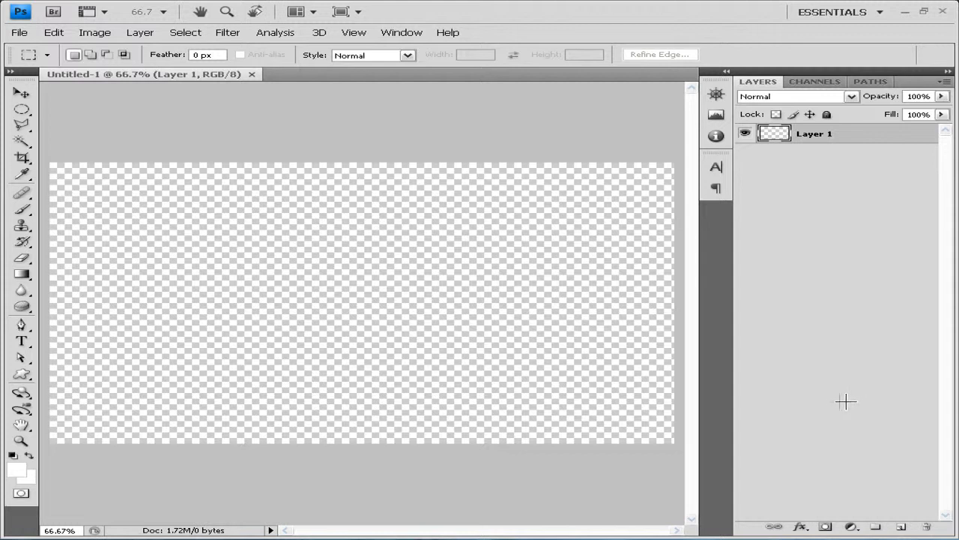
pyautogui.moveTo(833, 402)
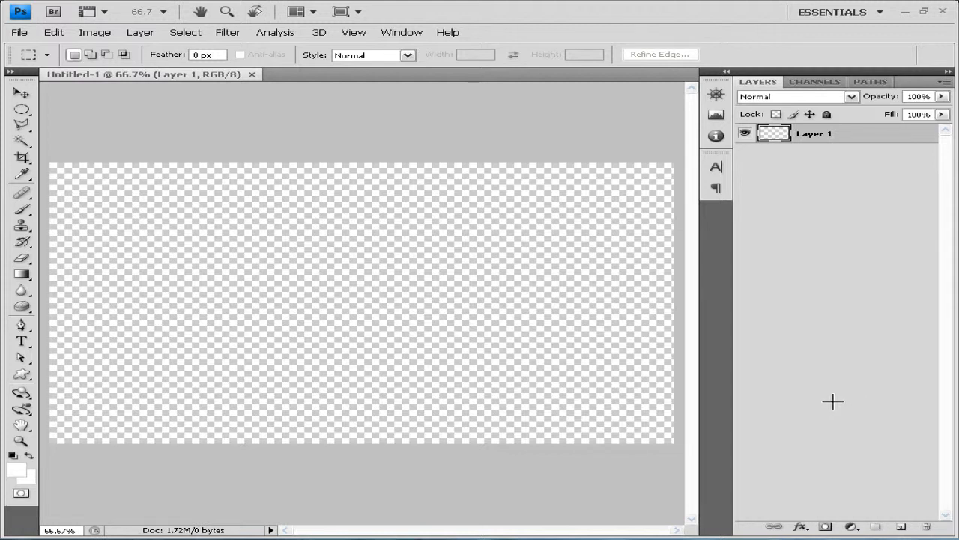
pyautogui.moveTo(826, 402)
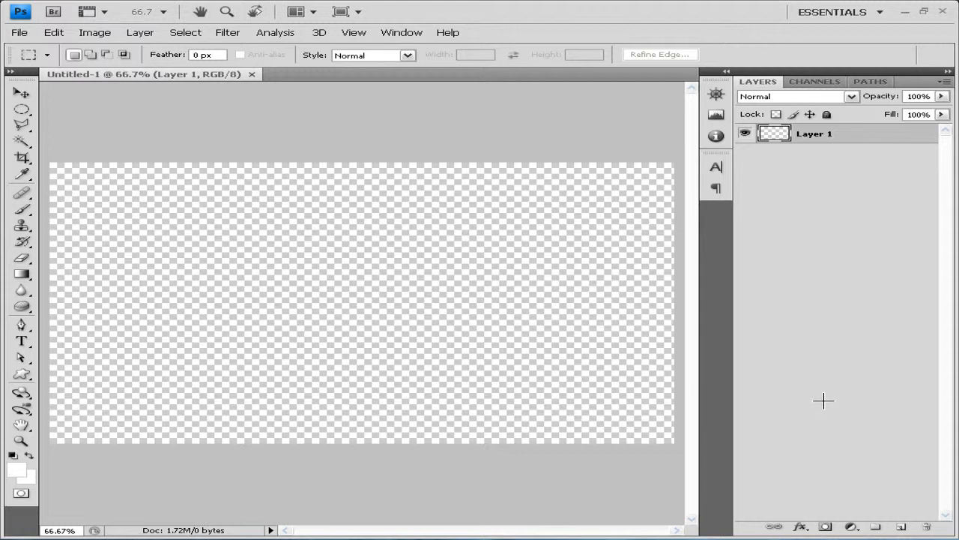
pyautogui.moveTo(822, 400)
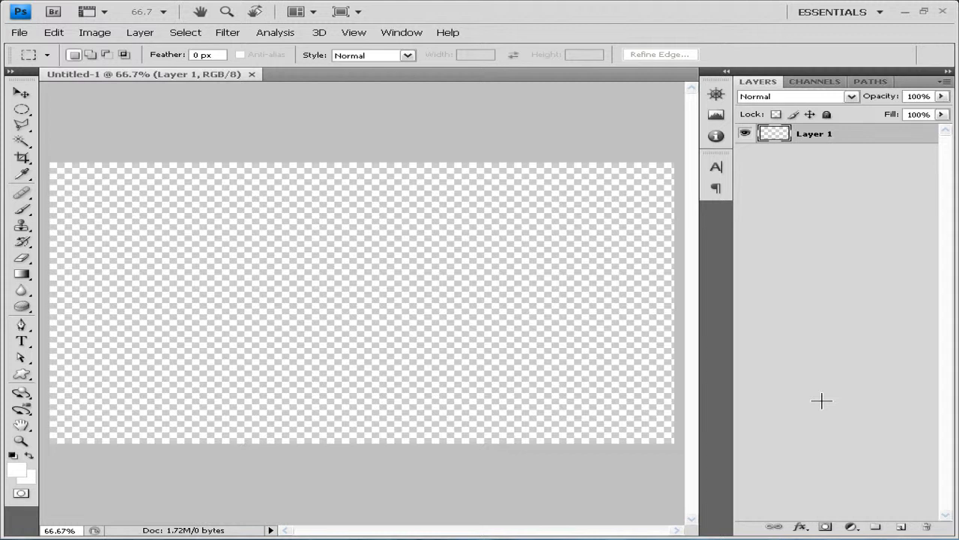
pyautogui.moveTo(560, 390)
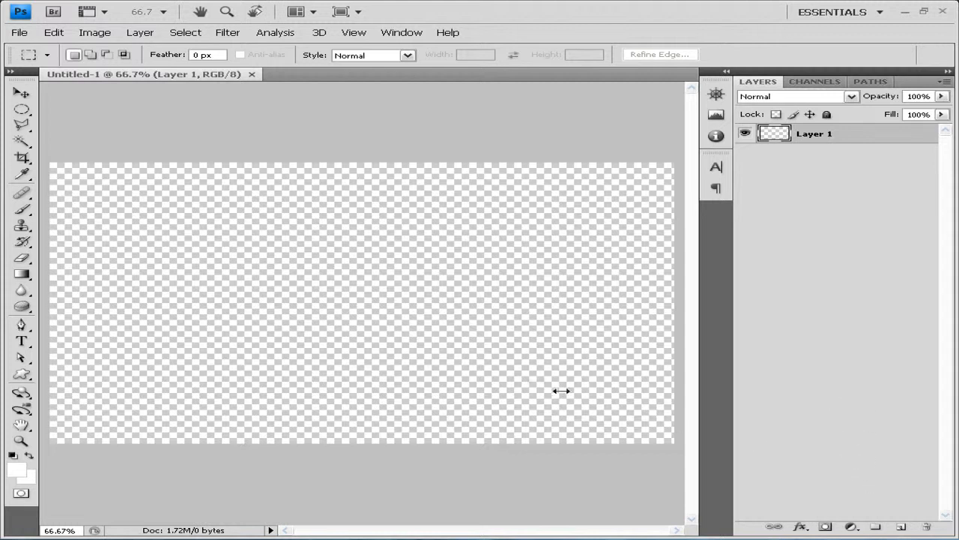
pyautogui.moveTo(30, 267)
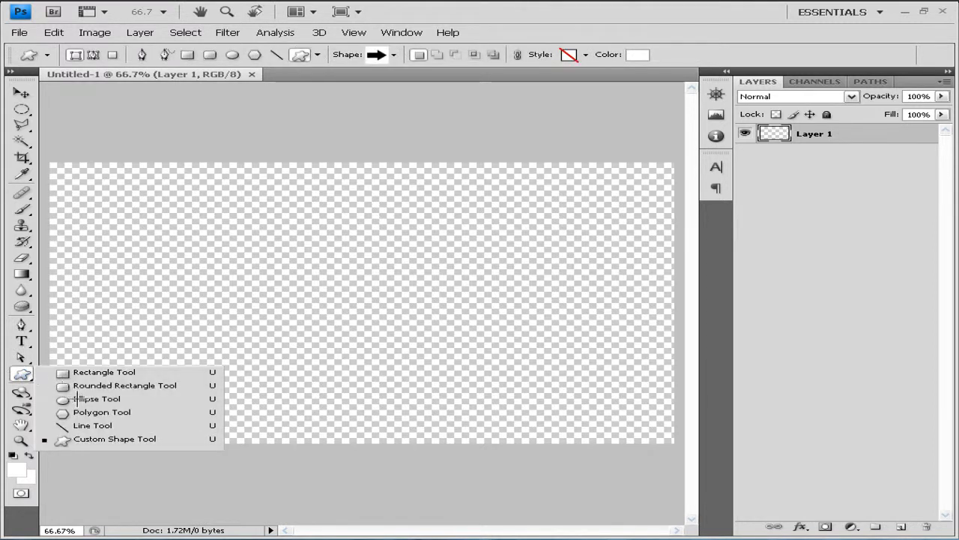
# Draw a large white ellipse shape layer on the left side of the canvas
pyautogui.click(96, 398)
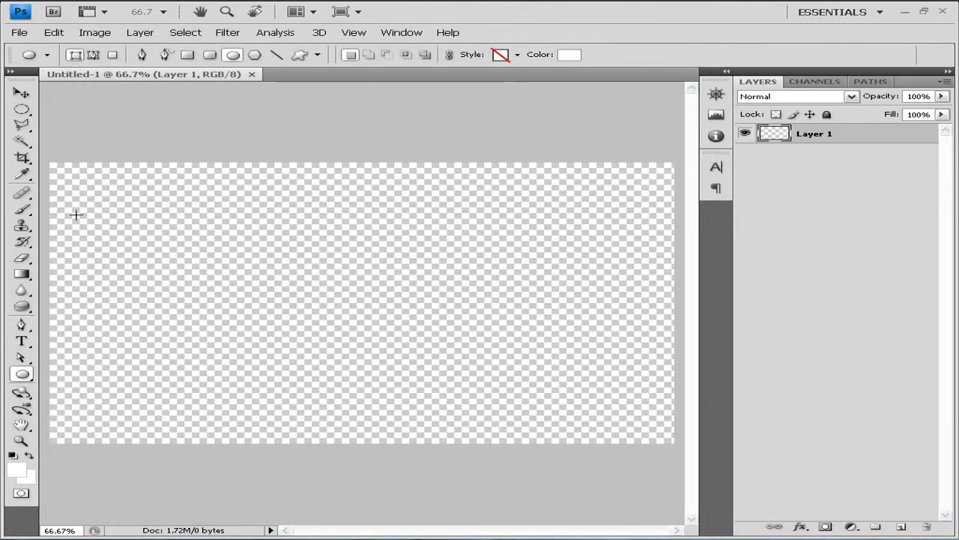
pyautogui.moveTo(75, 216); pyautogui.dragTo(327, 420)
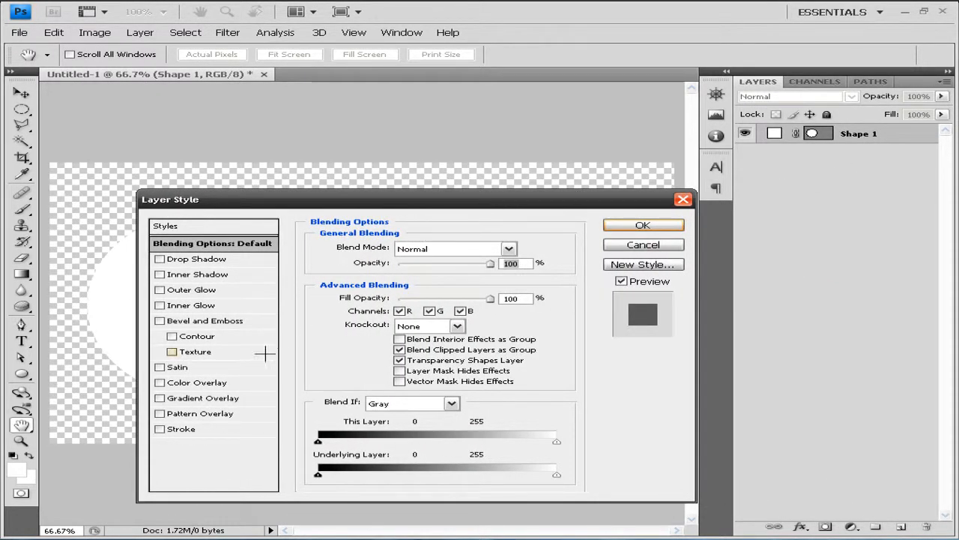
# Enable a black-to-white 90-degree linear Gradient Overlay on the ellipse
pyautogui.click(159, 383)
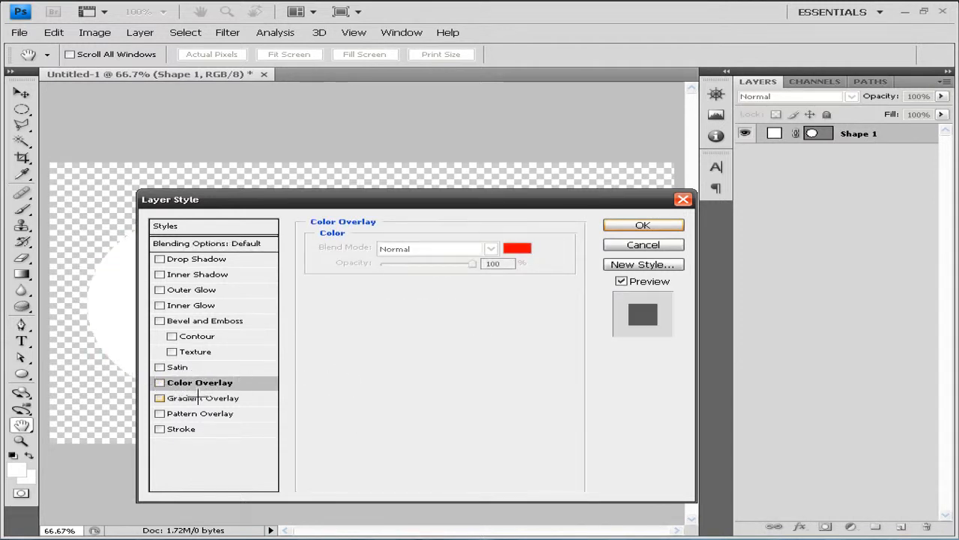
pyautogui.click(159, 399)
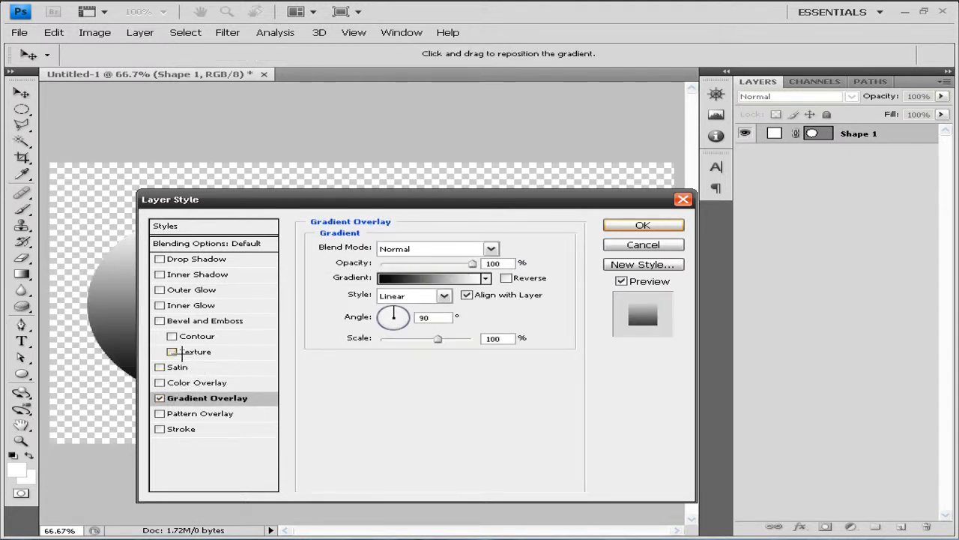
# Recolour the gradient stops to light green and dark green in the Gradient Editor
pyautogui.click(427, 277)
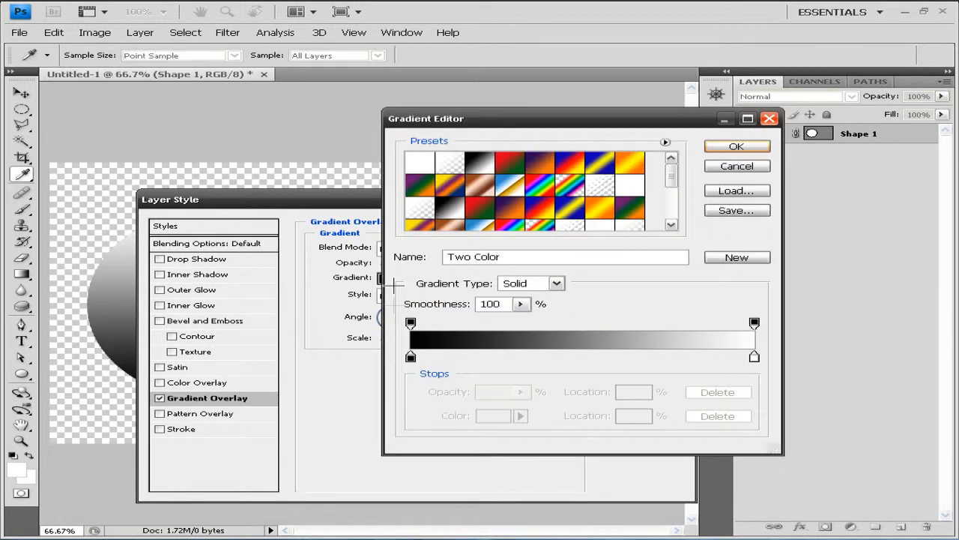
pyautogui.doubleClick(411, 357)
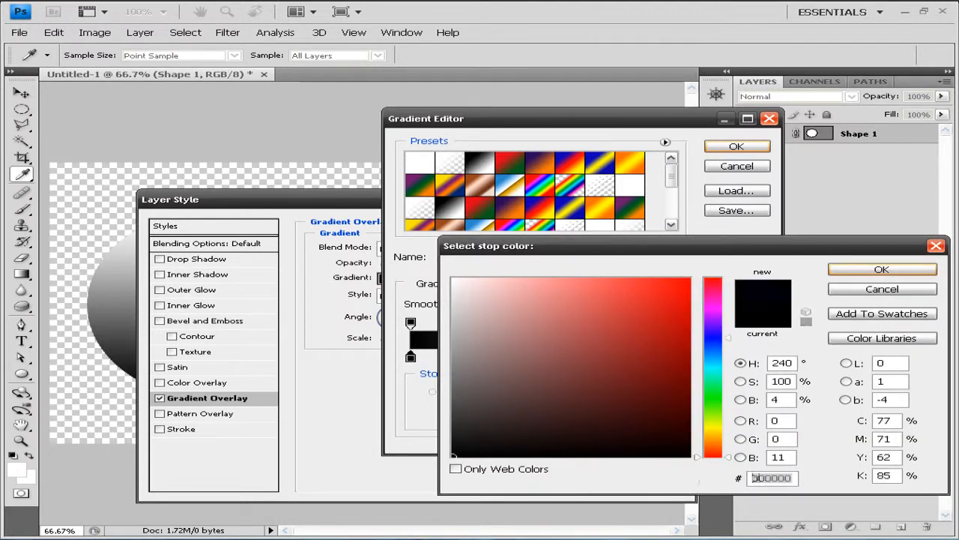
pyautogui.click(697, 477)
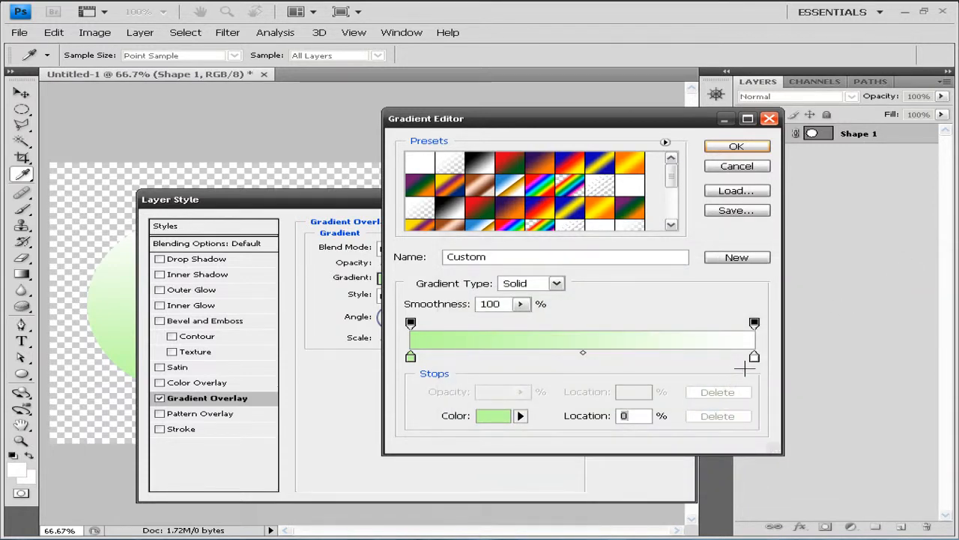
pyautogui.click(494, 415)
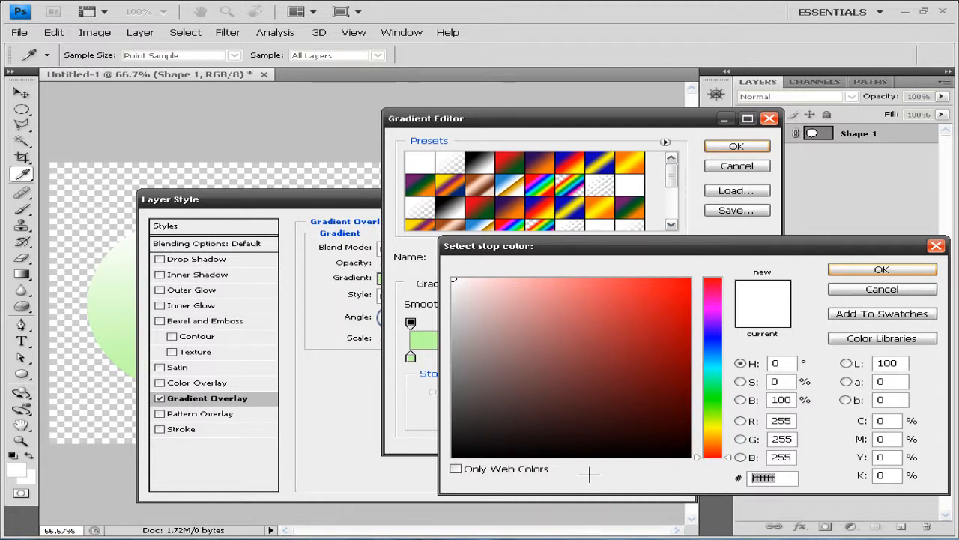
pyautogui.click(457, 457)
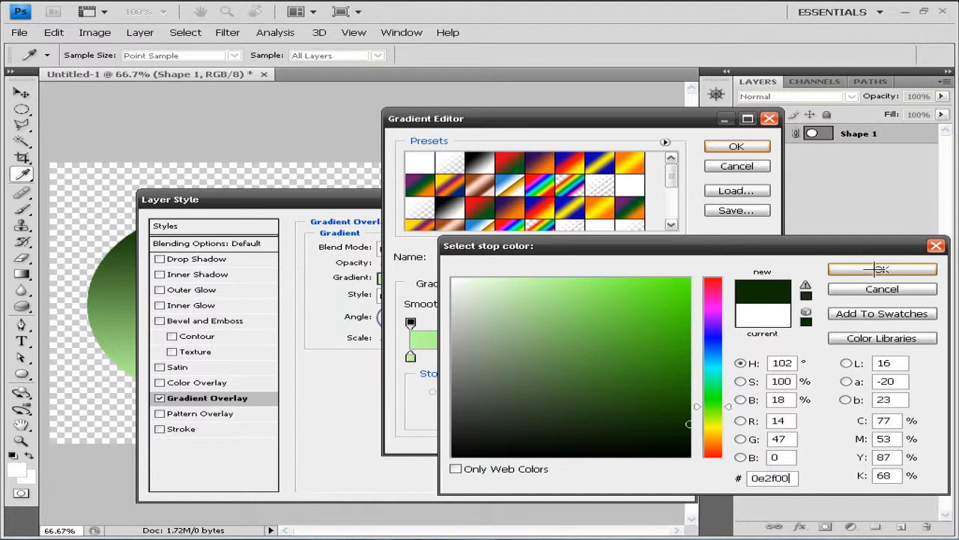
pyautogui.click(882, 269)
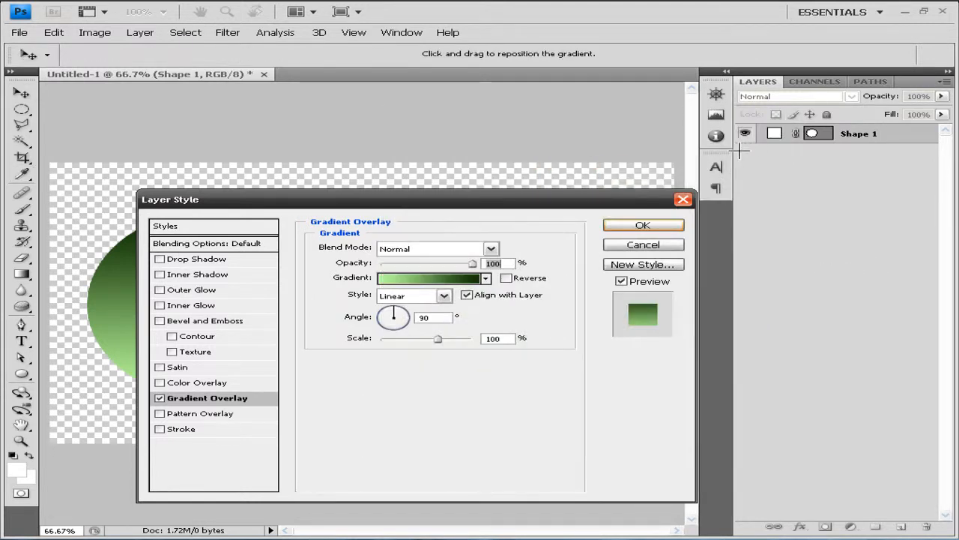
# Add an Inner Shadow with Normal blending, adjusted angle and larger size, then confirm
pyautogui.moveTo(171, 198); pyautogui.dragTo(487, 168)
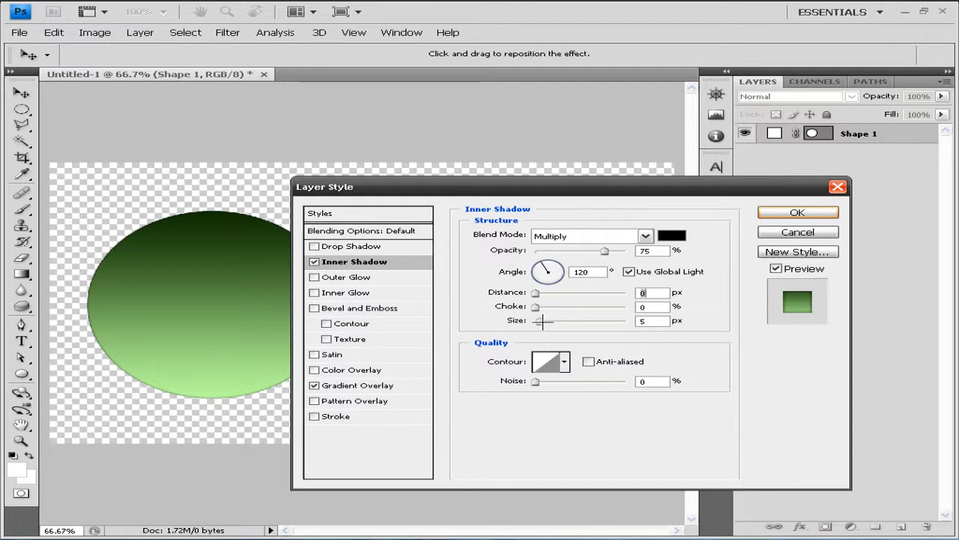
pyautogui.moveTo(540, 321); pyautogui.dragTo(561, 321)
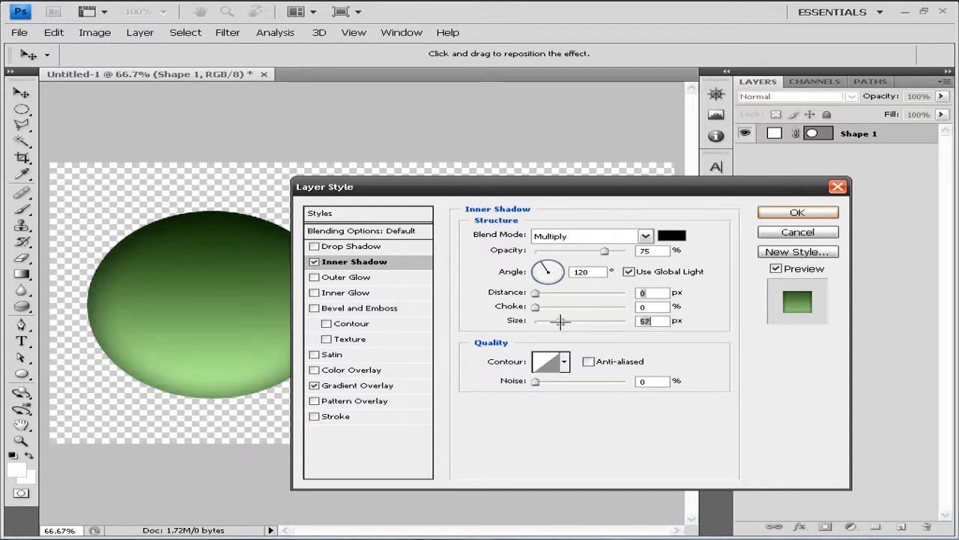
pyautogui.write('100')
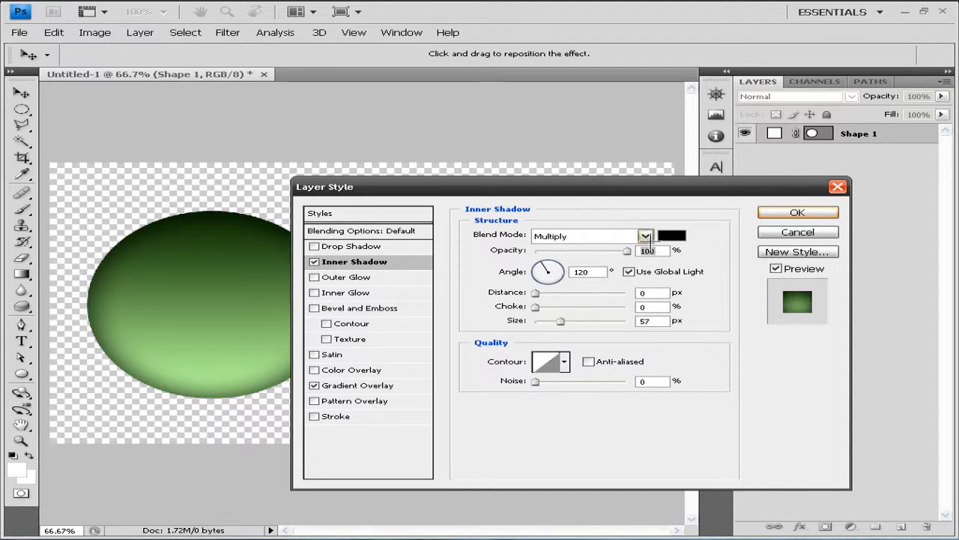
pyautogui.click(645, 235)
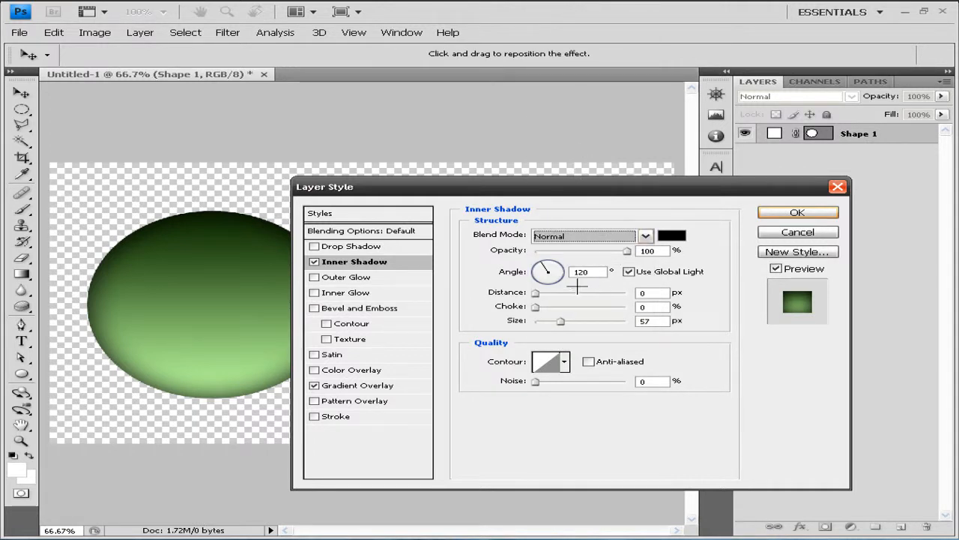
pyautogui.moveTo(555, 267); pyautogui.dragTo(549, 272)
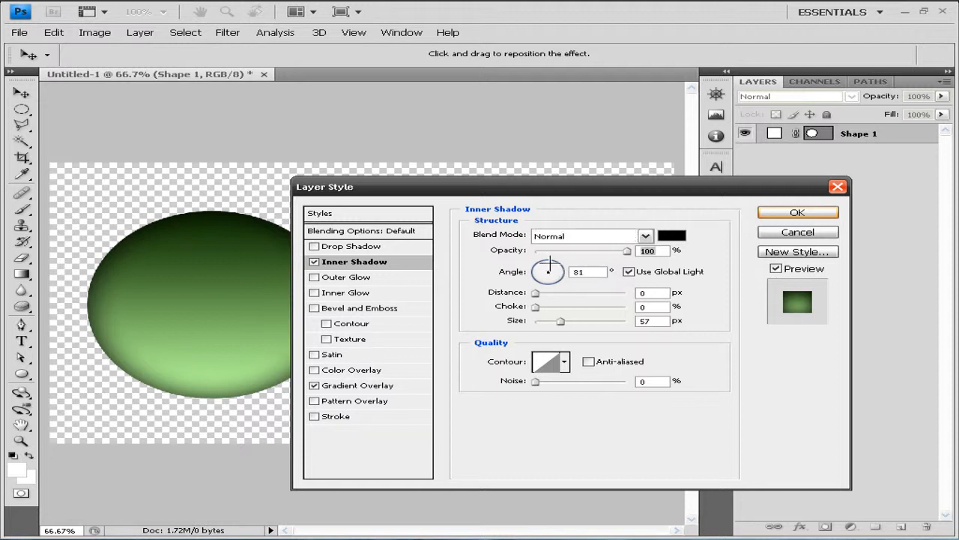
pyautogui.moveTo(547, 271); pyautogui.dragTo(546, 275)
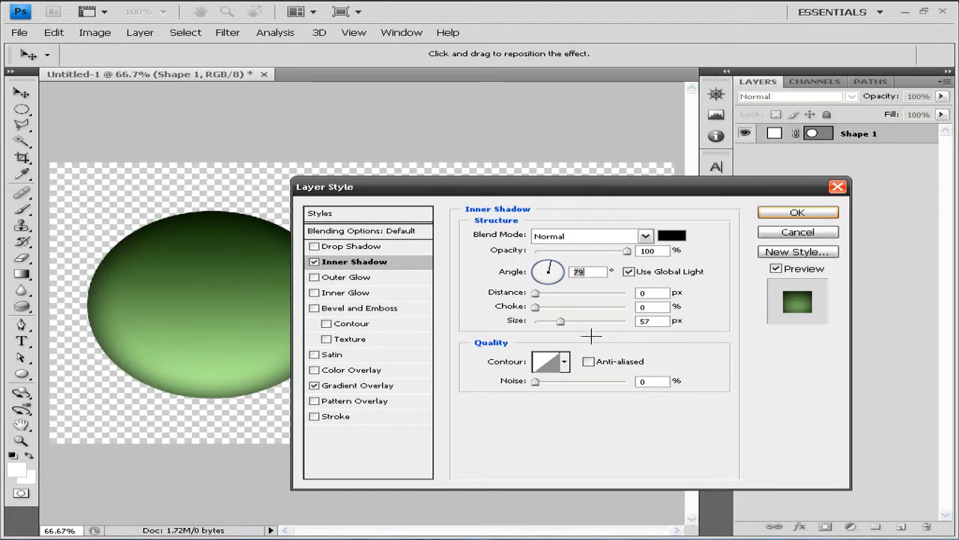
pyautogui.moveTo(559, 321); pyautogui.dragTo(573, 320)
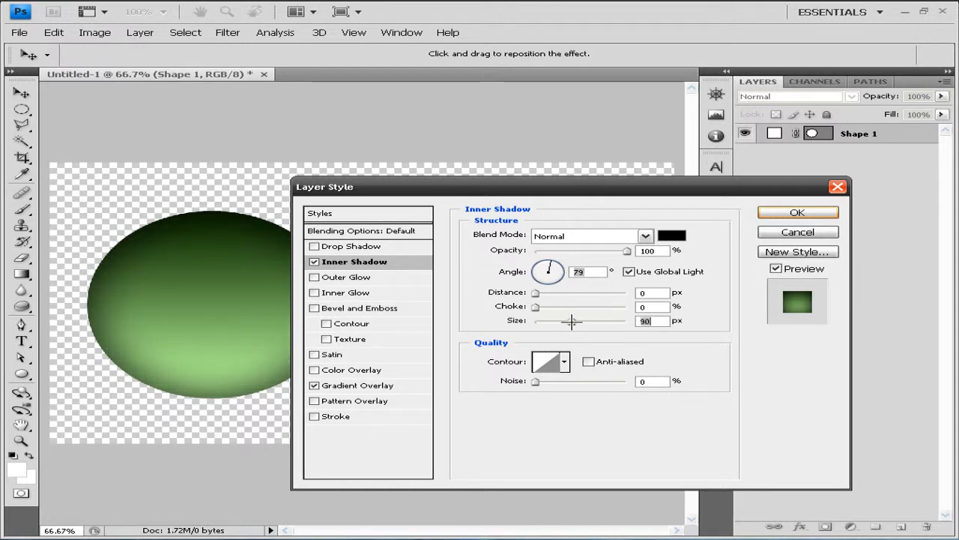
pyautogui.moveTo(582, 320); pyautogui.dragTo(568, 321)
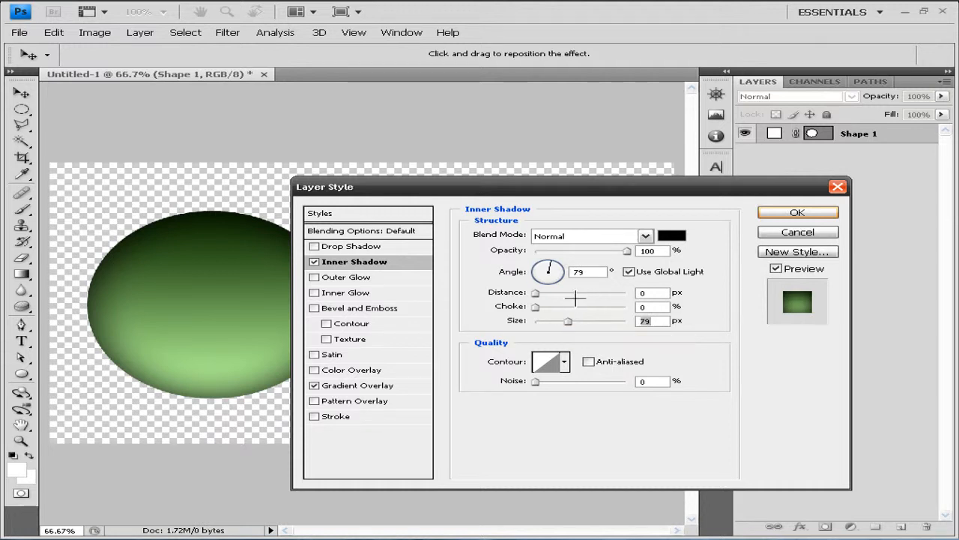
pyautogui.moveTo(652, 293)
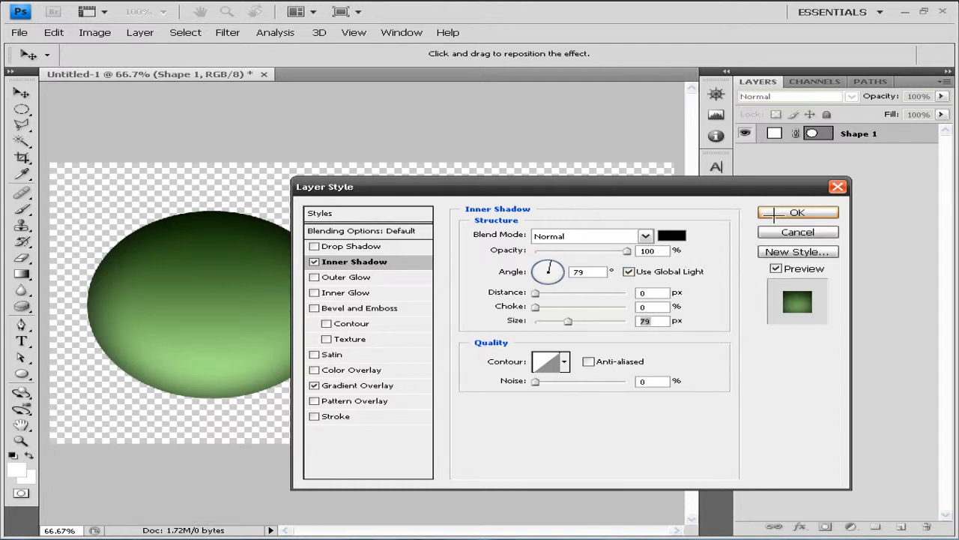
pyautogui.click(798, 213)
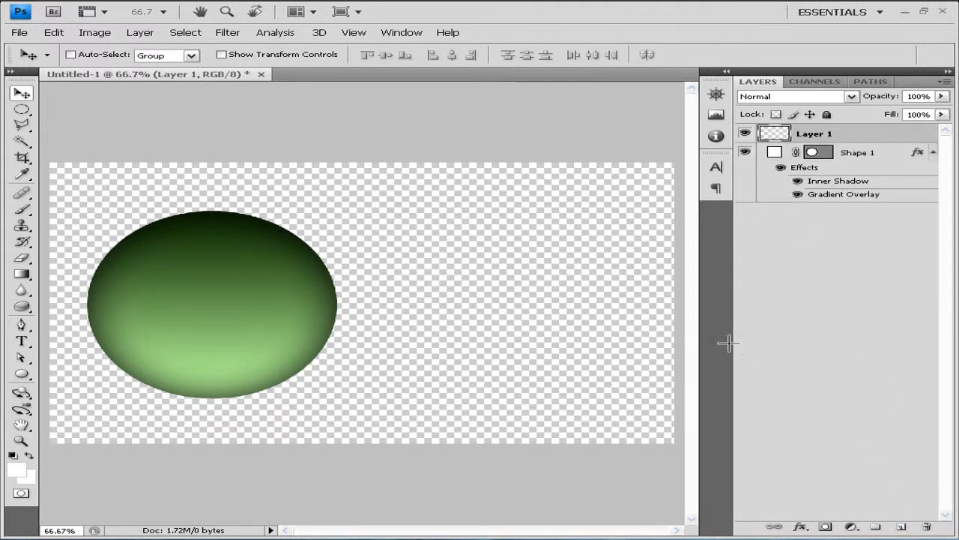
pyautogui.moveTo(392, 248)
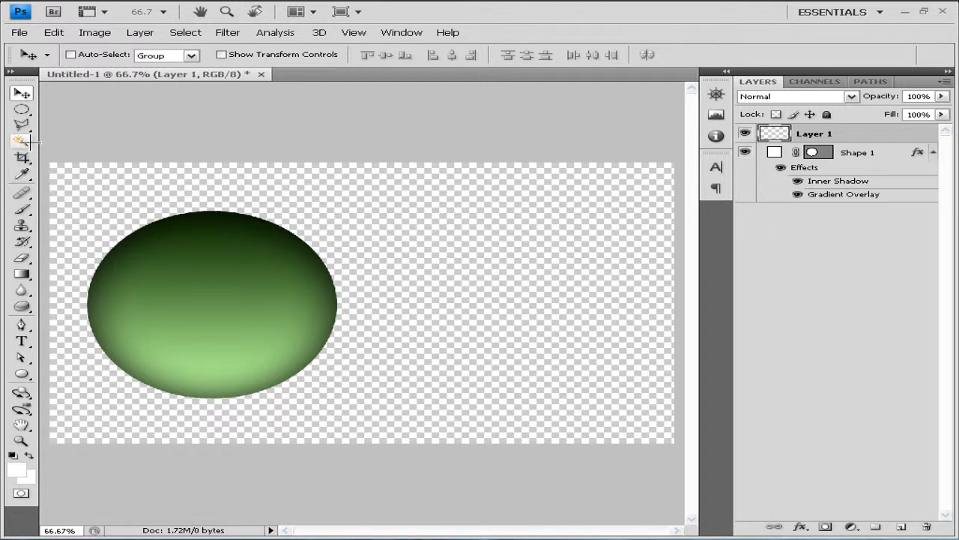
# Select an oval area across the top of the green orb with the Elliptical Marquee
pyautogui.click(21, 108)
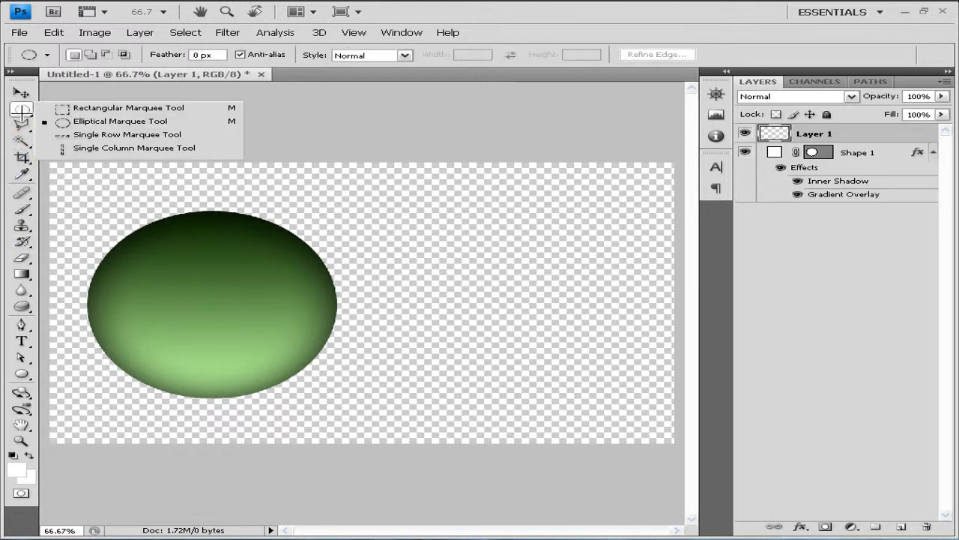
pyautogui.click(120, 120)
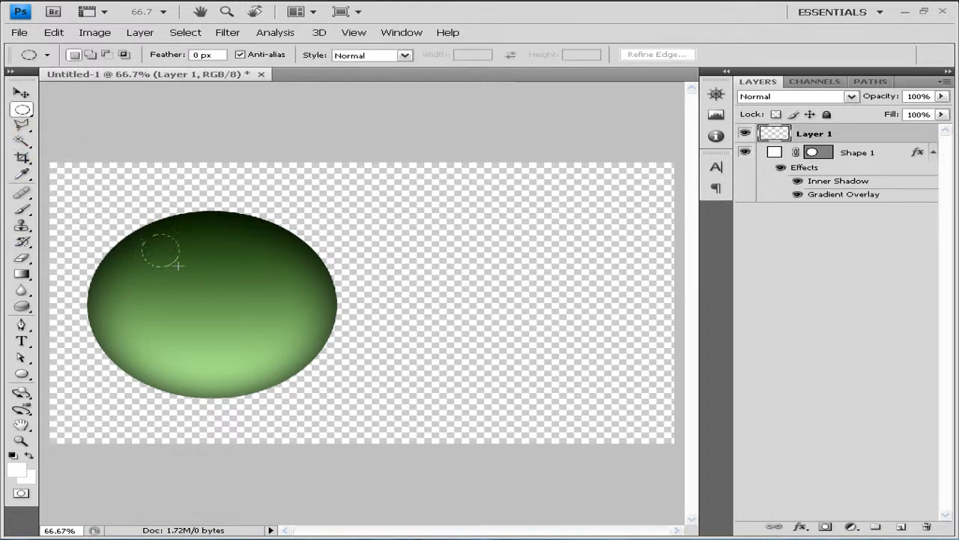
pyautogui.moveTo(157, 247); pyautogui.dragTo(268, 284)
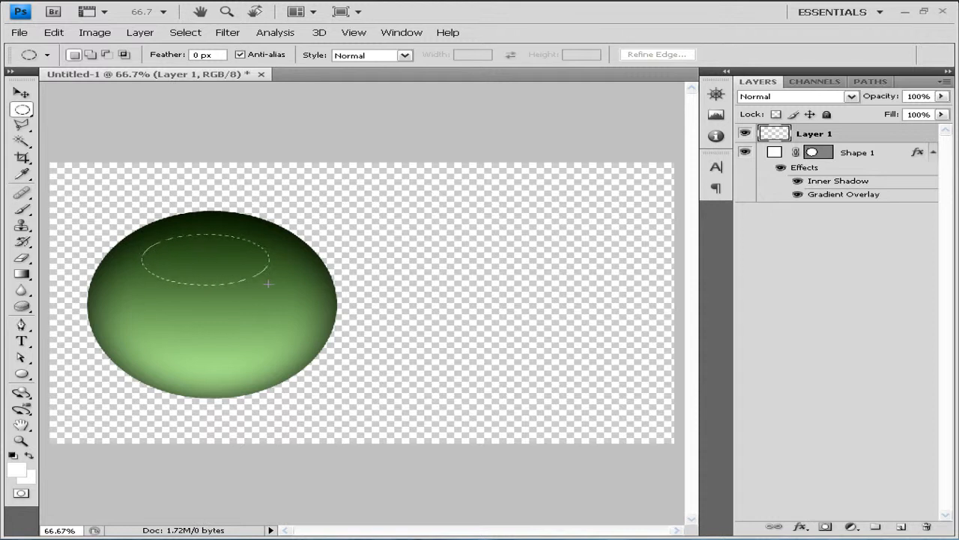
pyautogui.moveTo(269, 284); pyautogui.dragTo(276, 264)
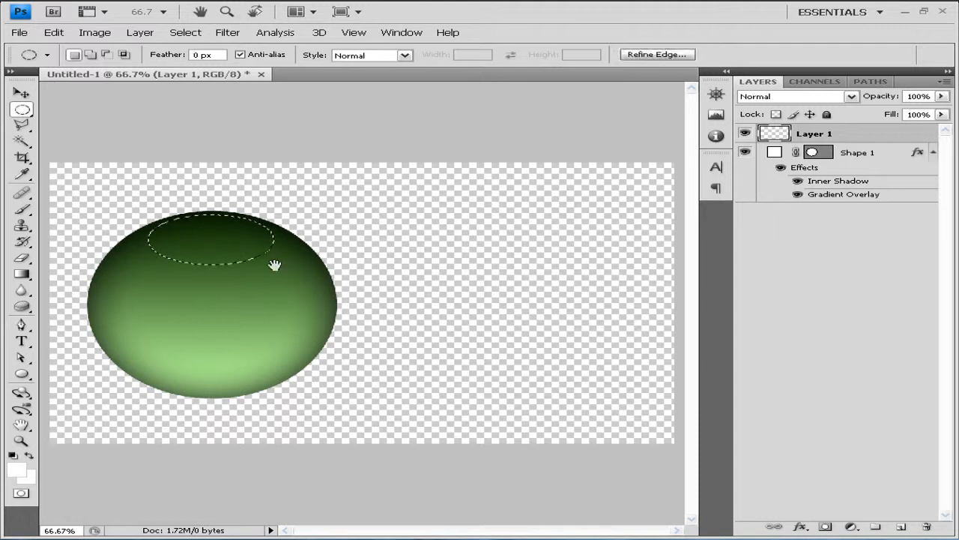
# Fill the oval selection with white via Edit > Fill
pyautogui.click(54, 33)
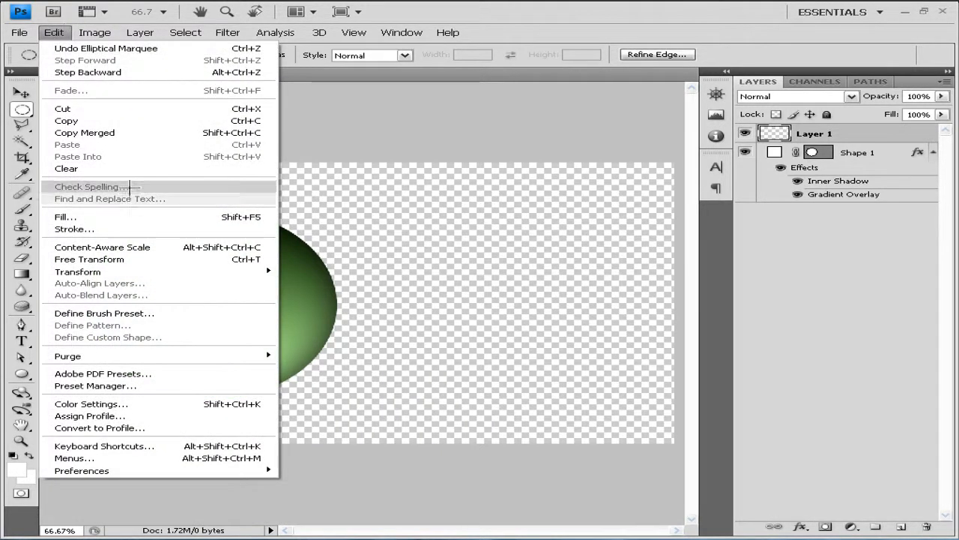
pyautogui.click(64, 216)
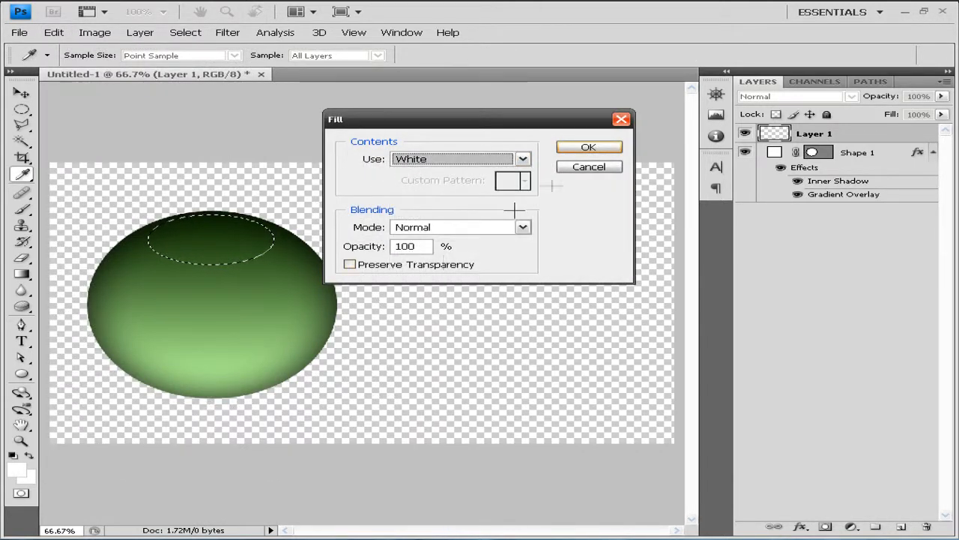
pyautogui.click(588, 147)
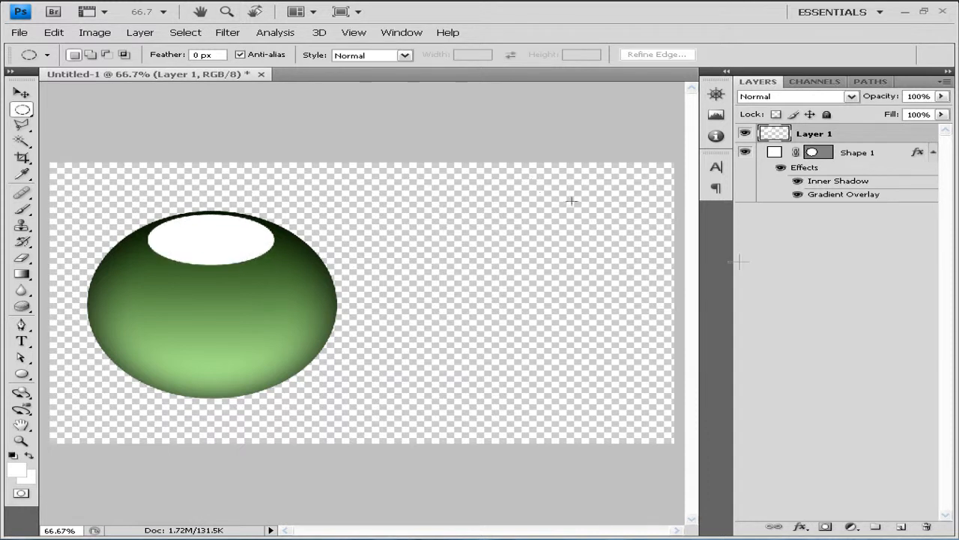
pyautogui.moveTo(838, 466)
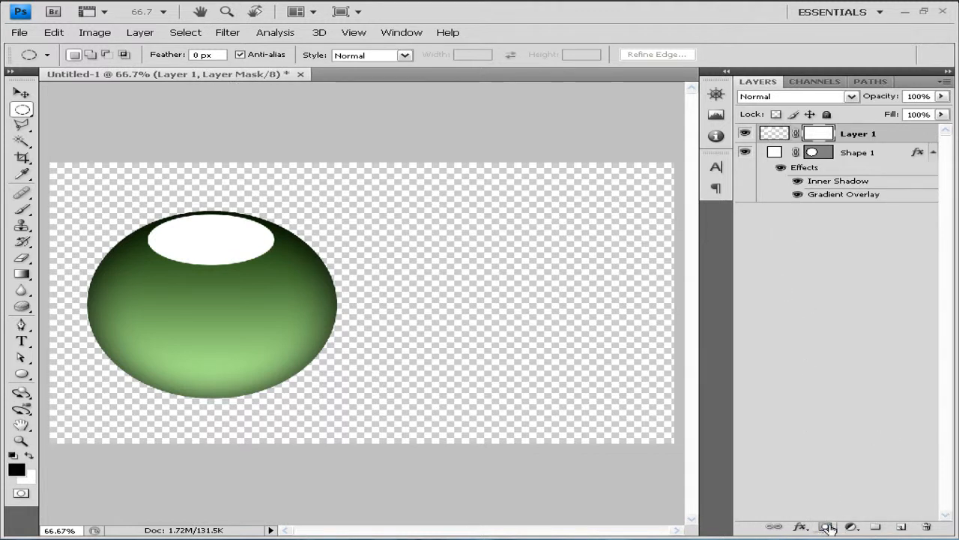
pyautogui.moveTo(243, 162)
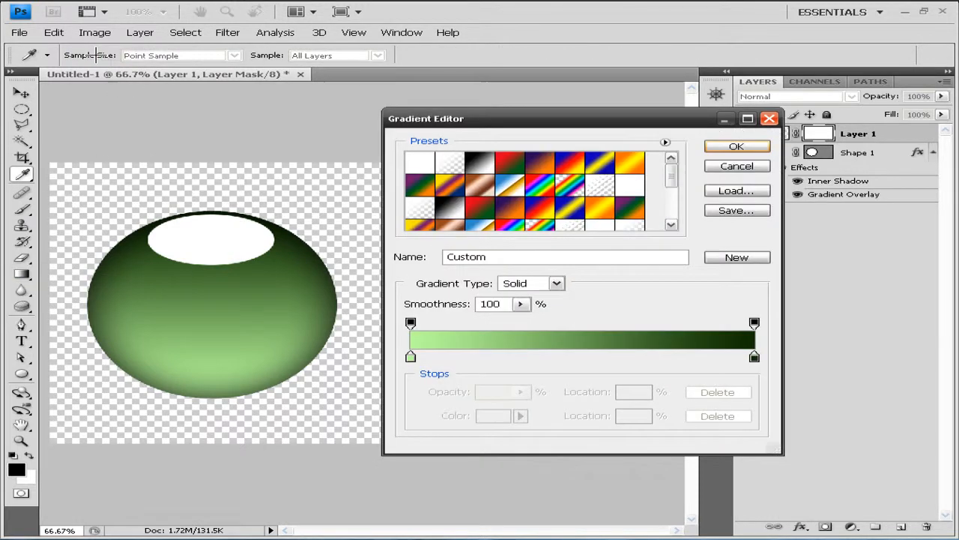
# Fade the white shine with a gradient layer mask and lower its layer opacity
pyautogui.click(736, 145)
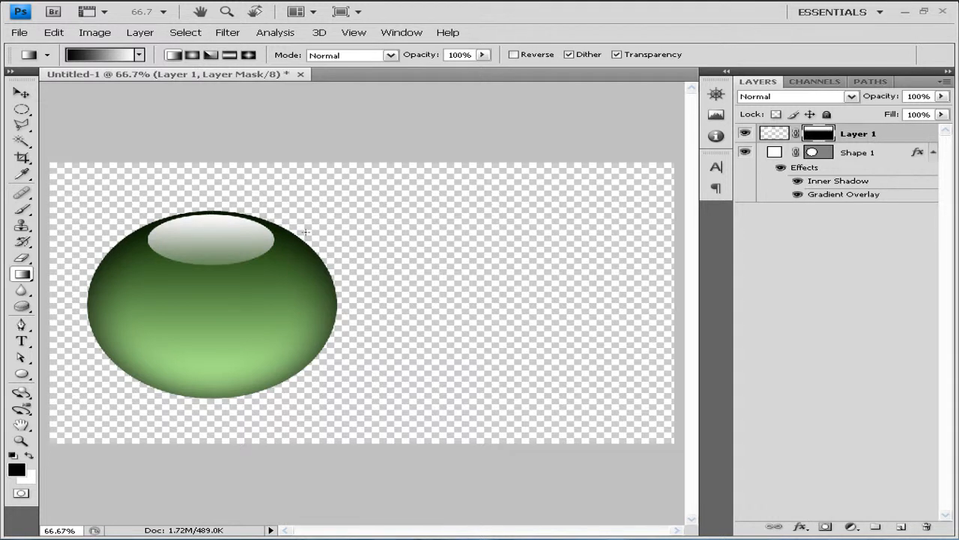
pyautogui.moveTo(326, 228)
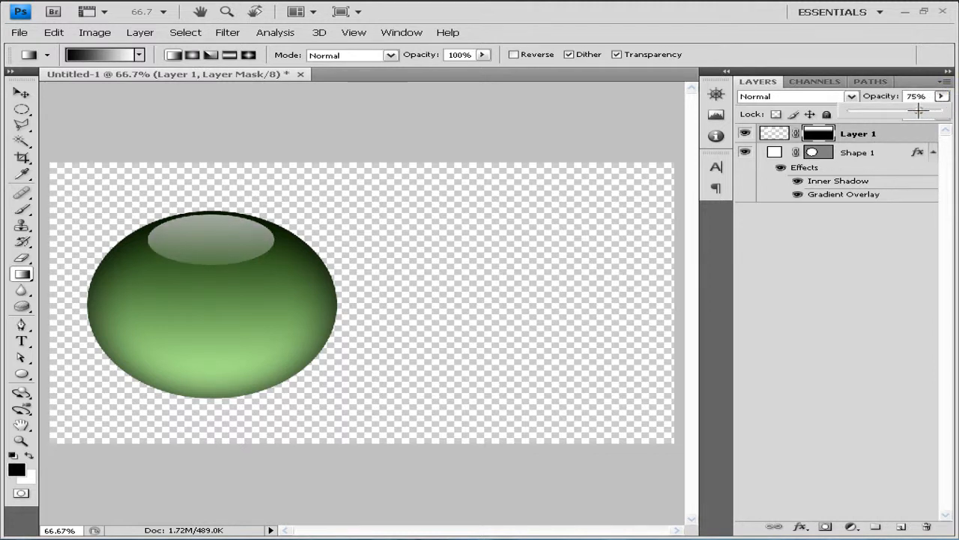
pyautogui.moveTo(914, 111); pyautogui.dragTo(930, 111)
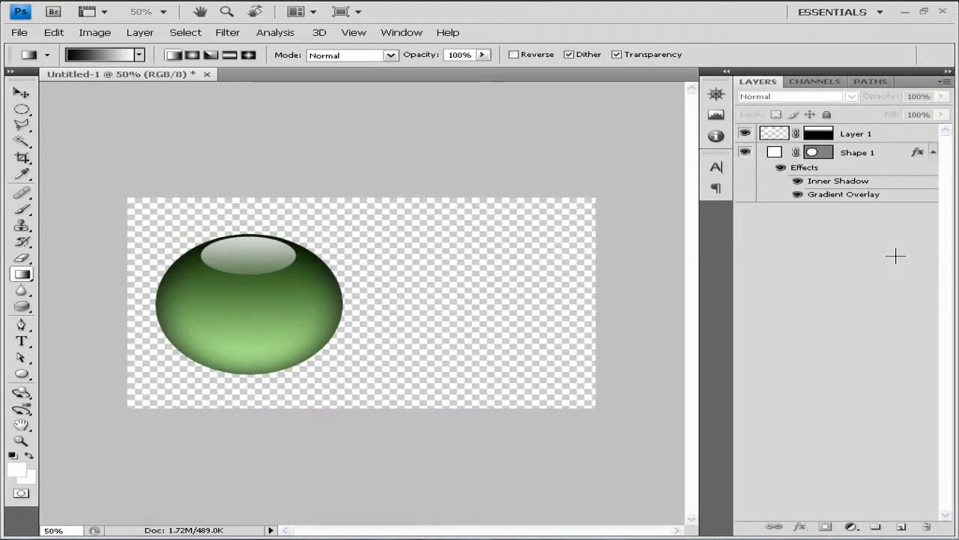
# Group the shine and orb shape layers and rename the group '1st orb'
pyautogui.click(858, 134)
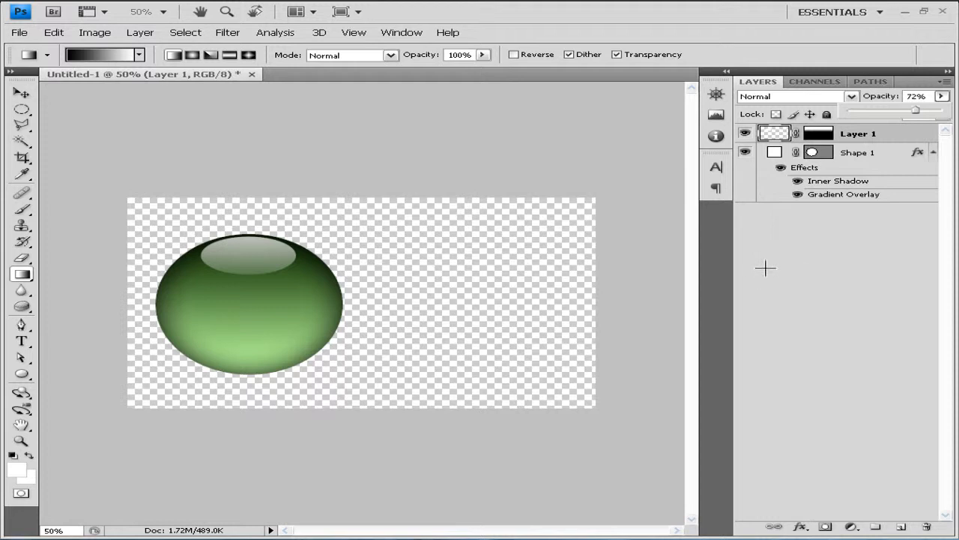
pyautogui.moveTo(855, 165)
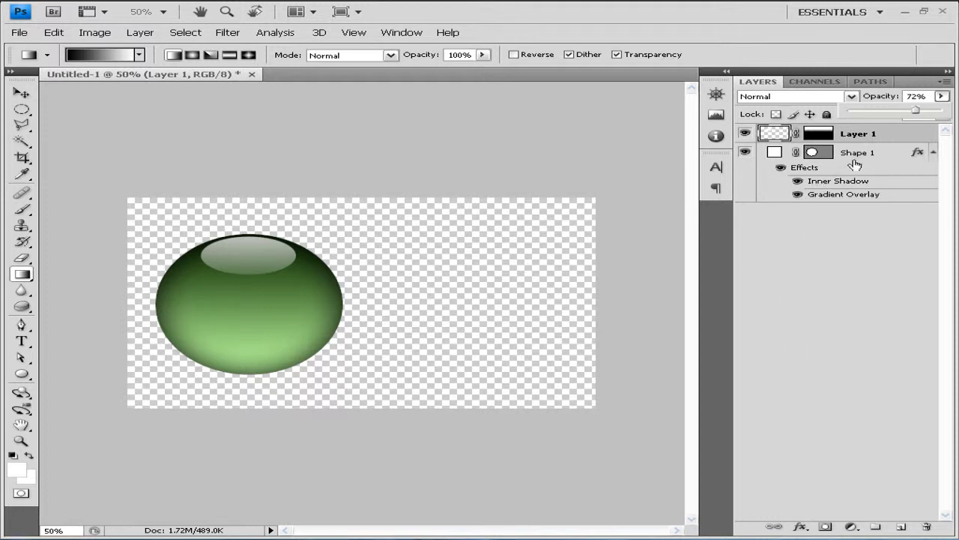
pyautogui.click(901, 528)
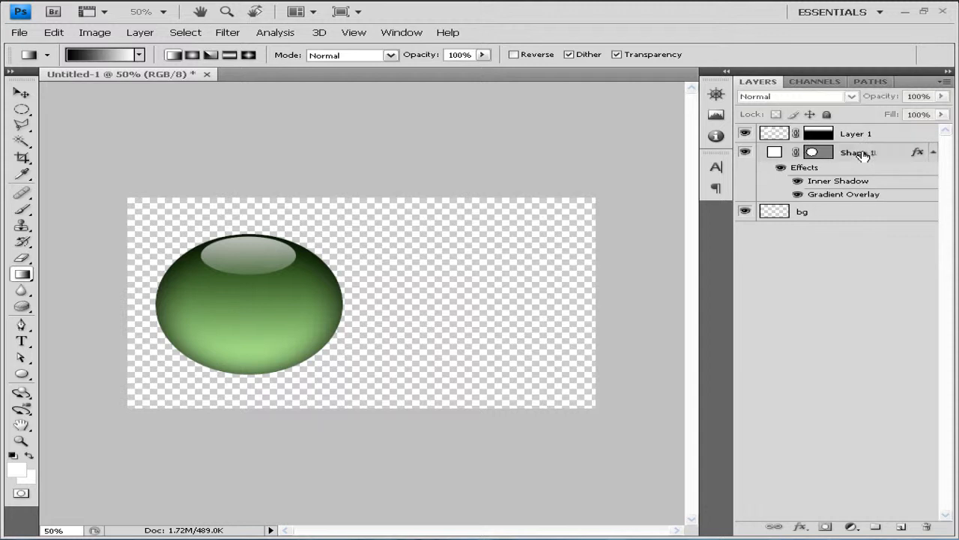
pyautogui.click(857, 134)
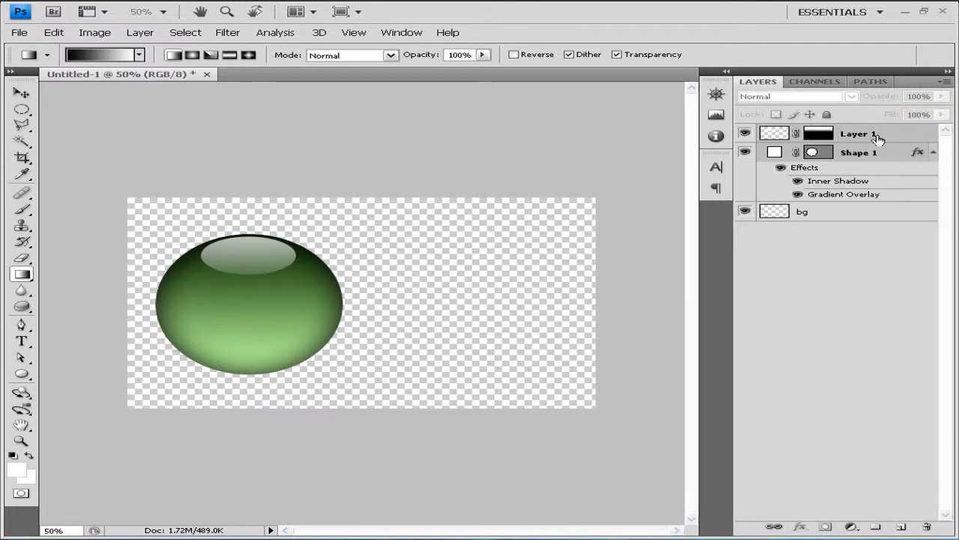
pyautogui.moveTo(885, 138)
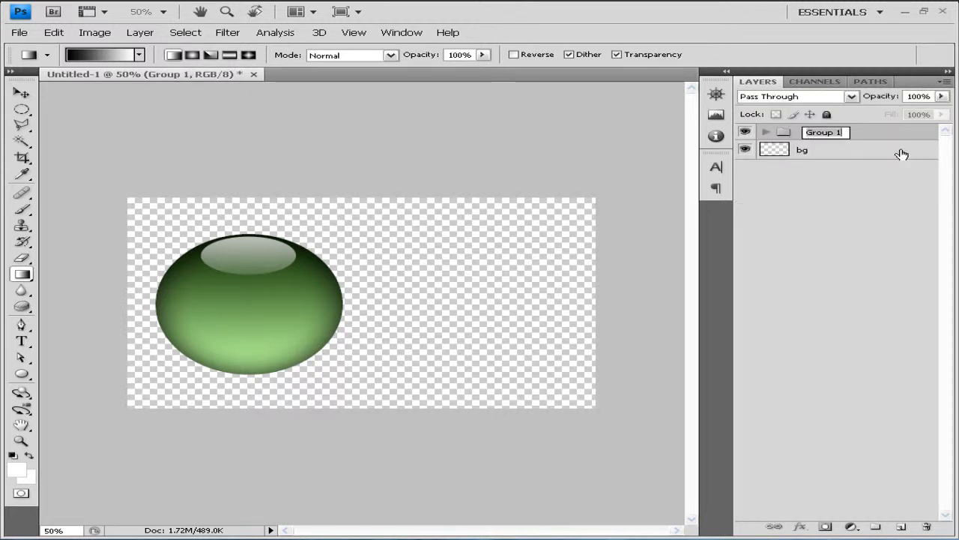
pyautogui.write('1st orb')
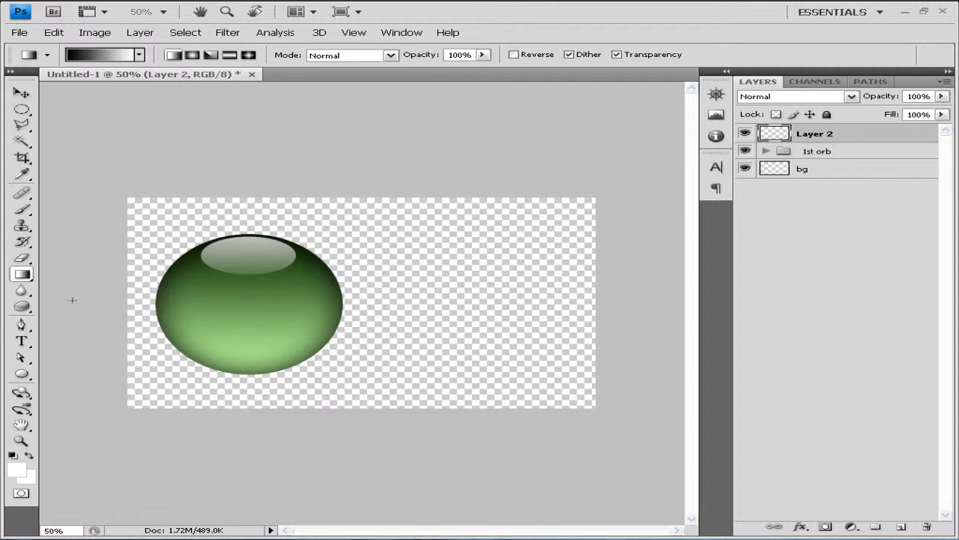
pyautogui.moveTo(138, 296)
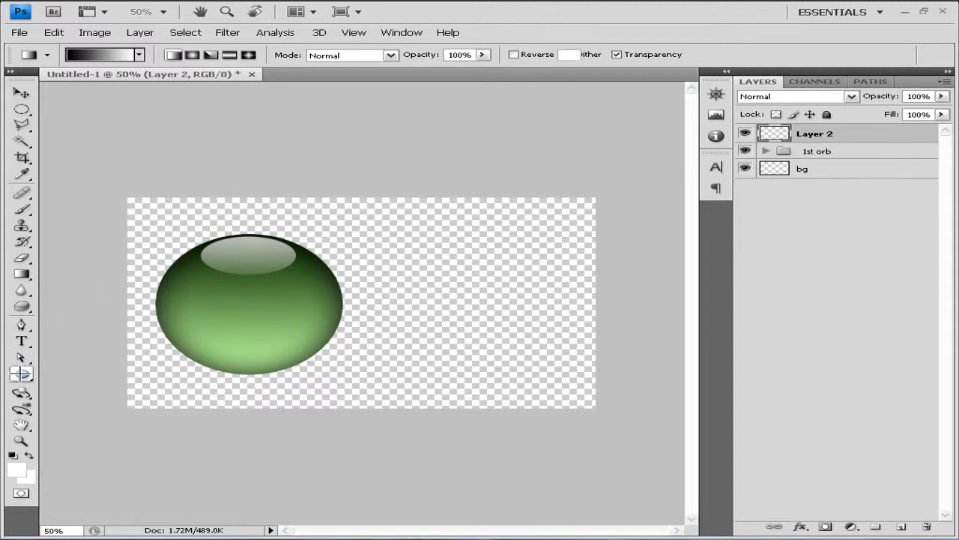
# Draw a second white ellipse shape to the right of the green orb
pyautogui.click(21, 373)
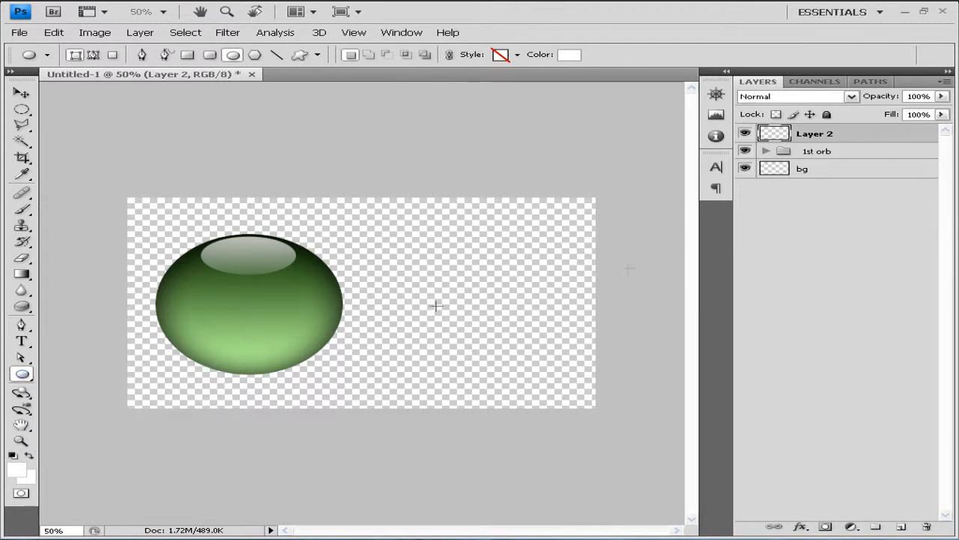
pyautogui.moveTo(393, 241)
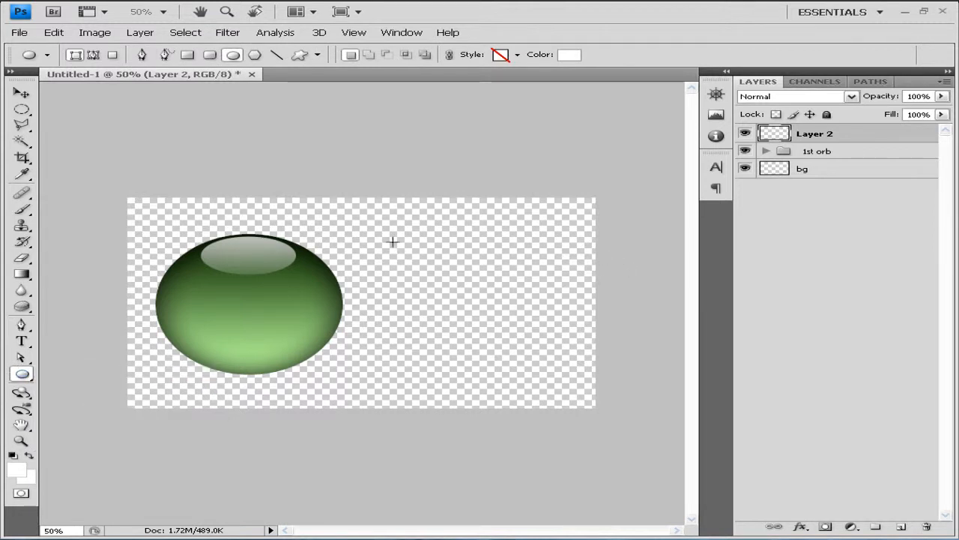
pyautogui.moveTo(393, 241); pyautogui.dragTo(628, 380)
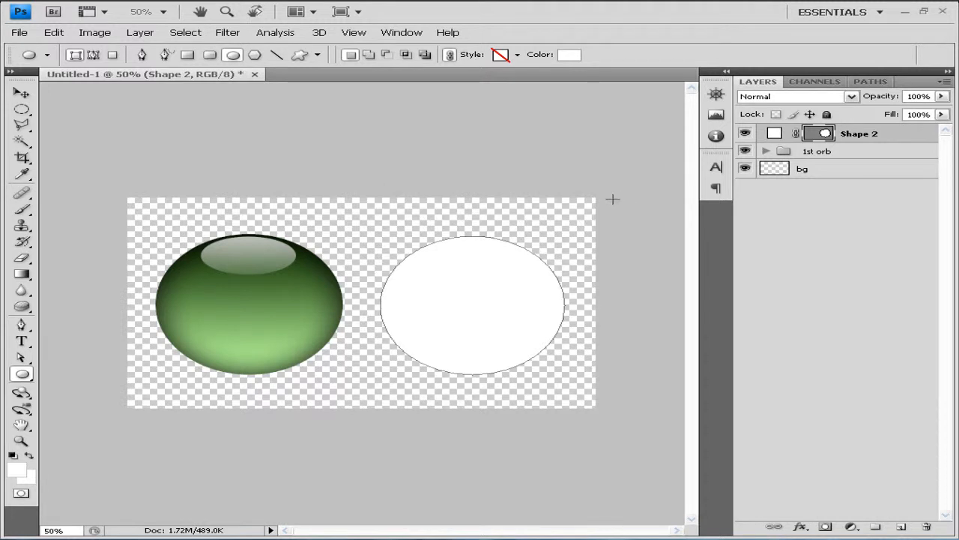
pyautogui.moveTo(327, 252)
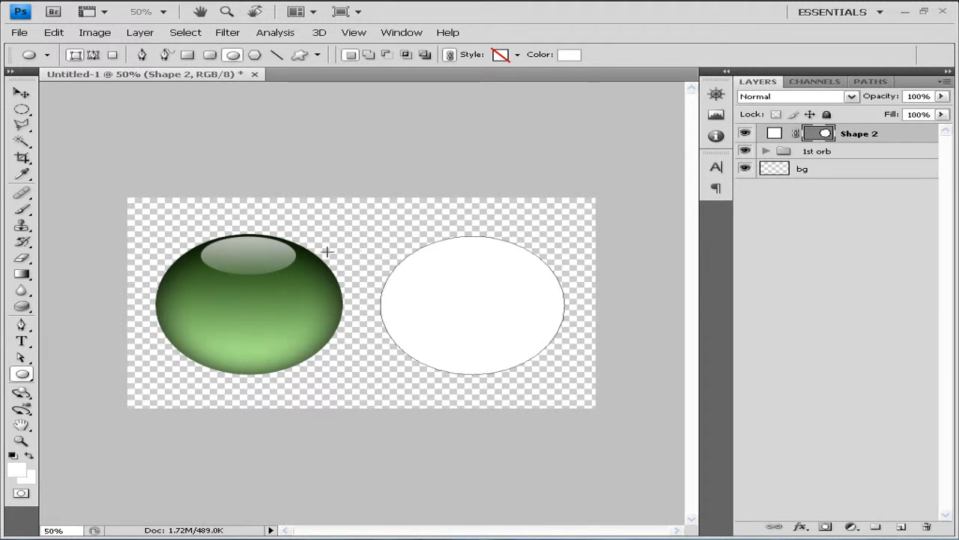
pyautogui.moveTo(448, 331)
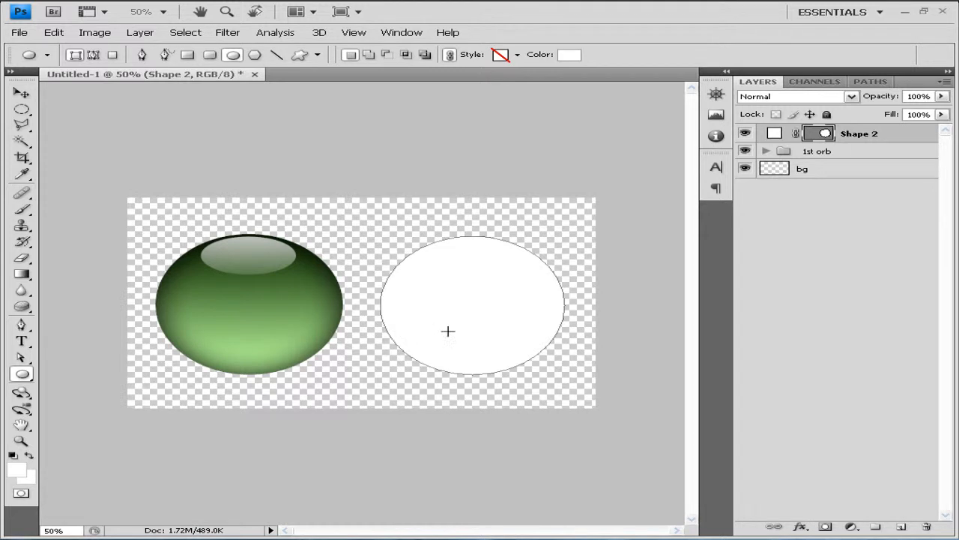
pyautogui.moveTo(315, 333)
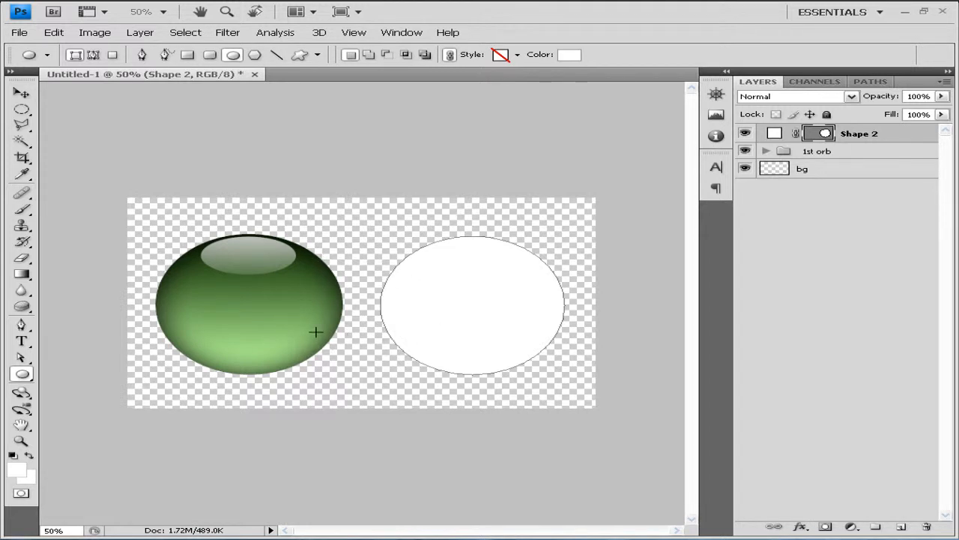
pyautogui.moveTo(416, 318)
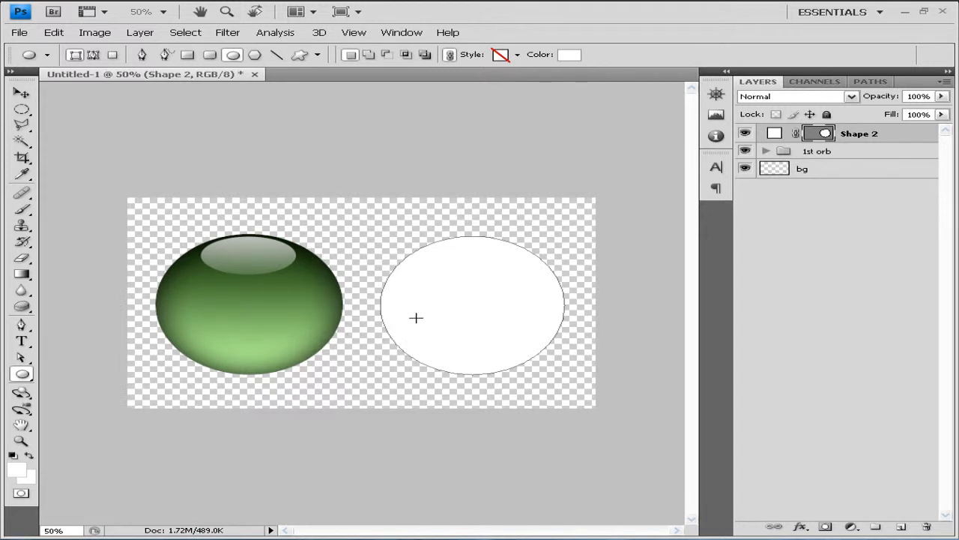
pyautogui.moveTo(522, 287)
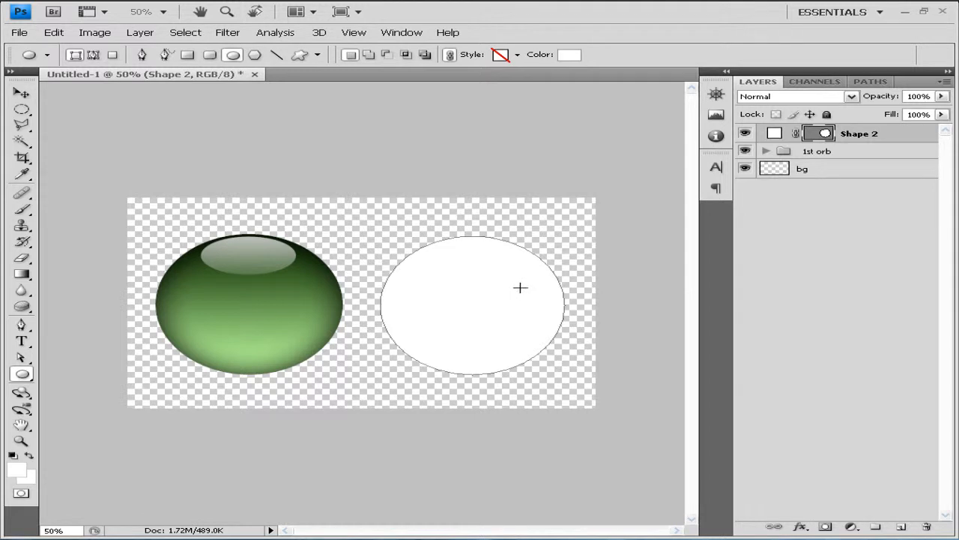
pyautogui.moveTo(668, 237)
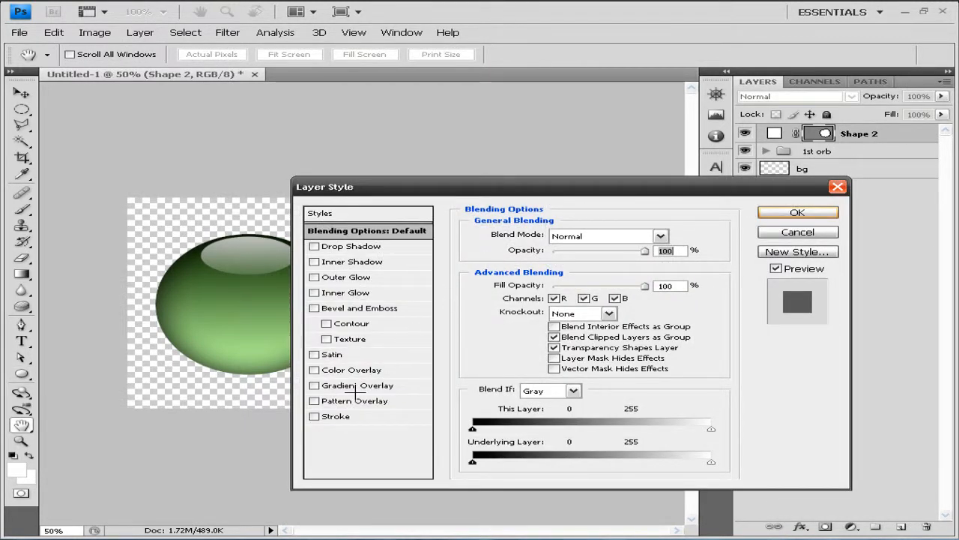
# Add a black-to-white Gradient Overlay to the circle and set its style to Radial
pyautogui.click(315, 384)
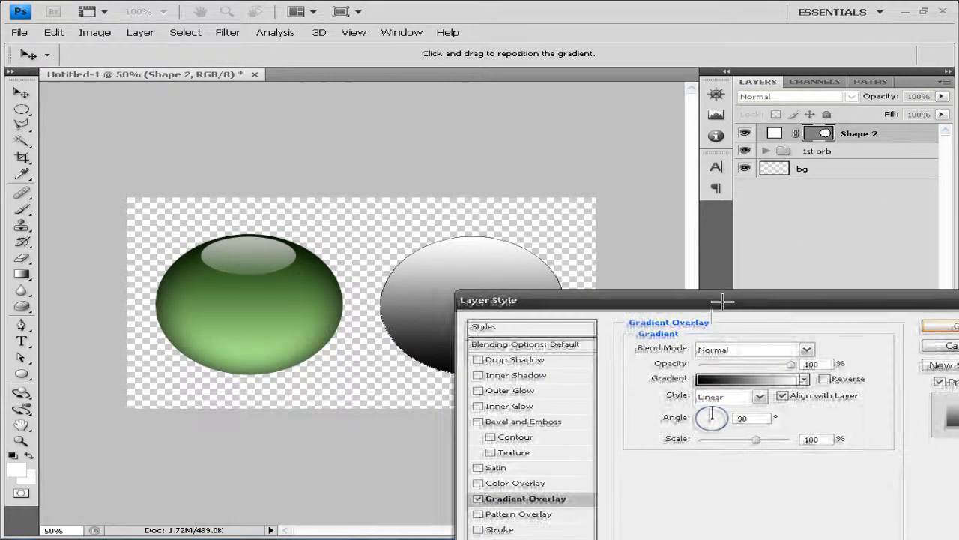
pyautogui.moveTo(722, 300); pyautogui.dragTo(661, 353)
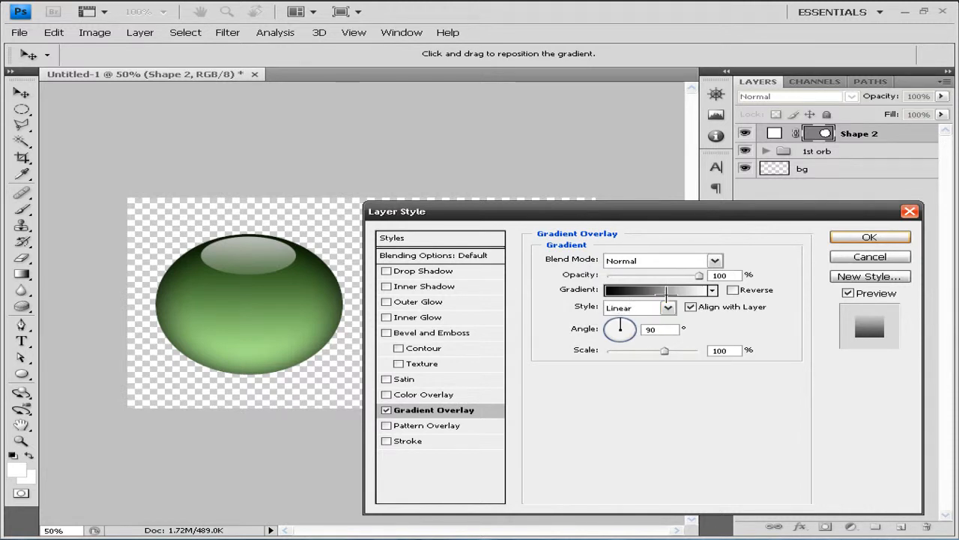
pyautogui.click(665, 307)
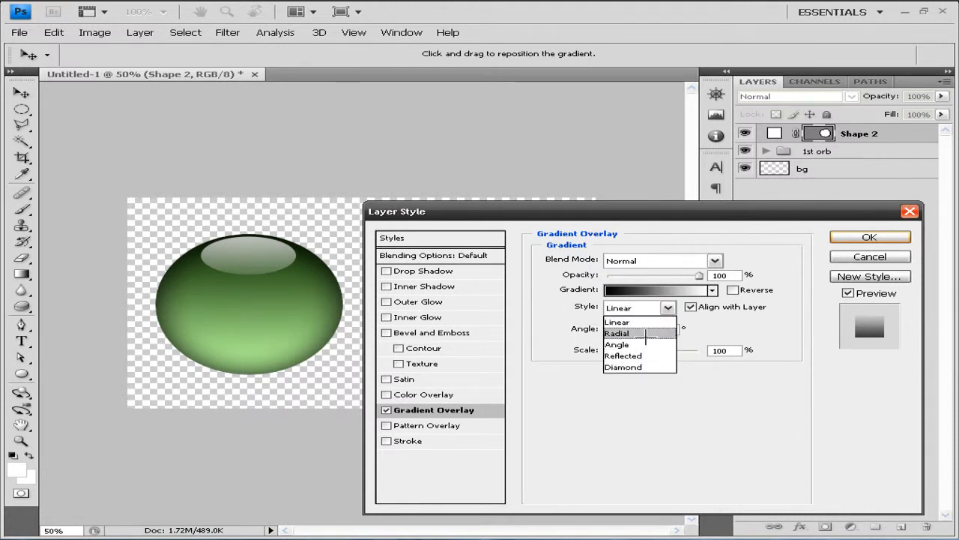
pyautogui.click(618, 333)
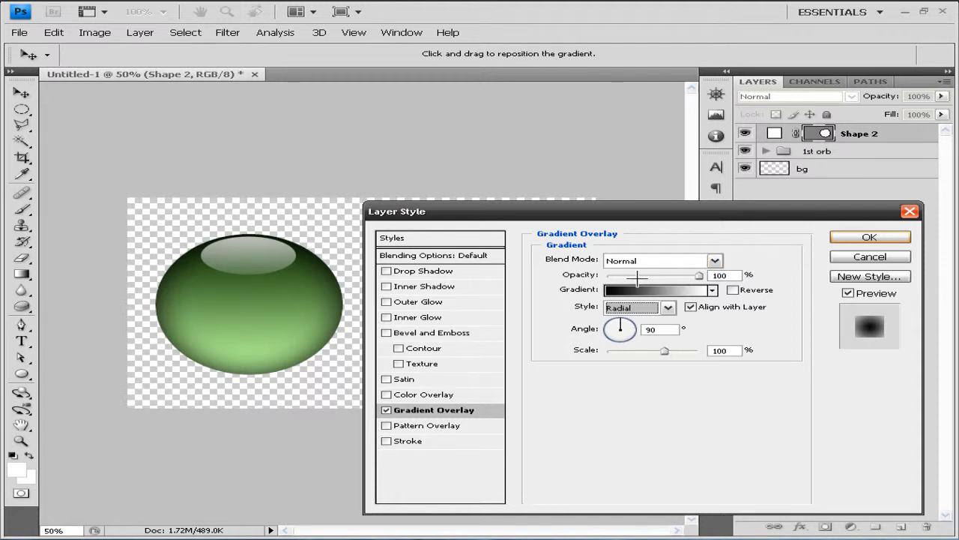
# Set both gradient stops to bright blue (#00c0ff) in the Gradient Editor and confirm
pyautogui.click(654, 289)
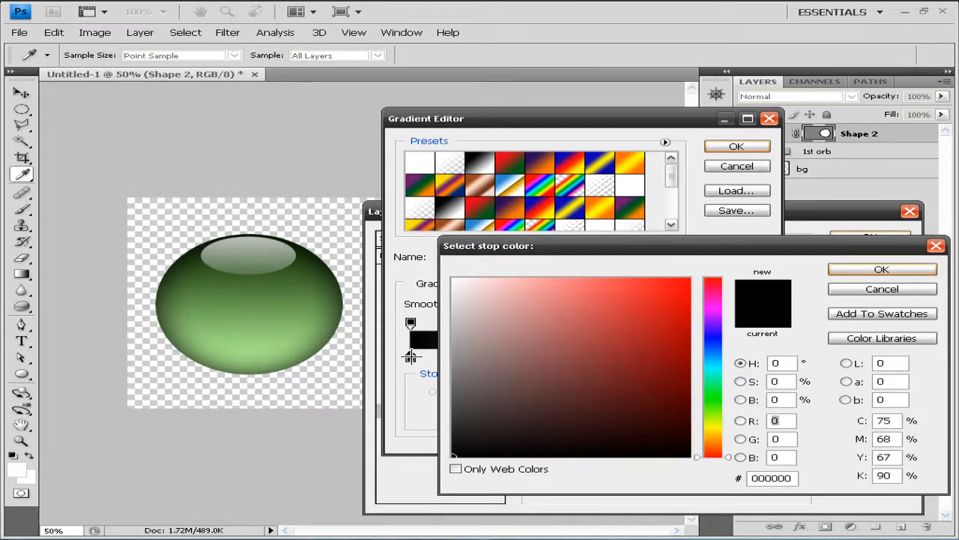
pyautogui.moveTo(727, 457)
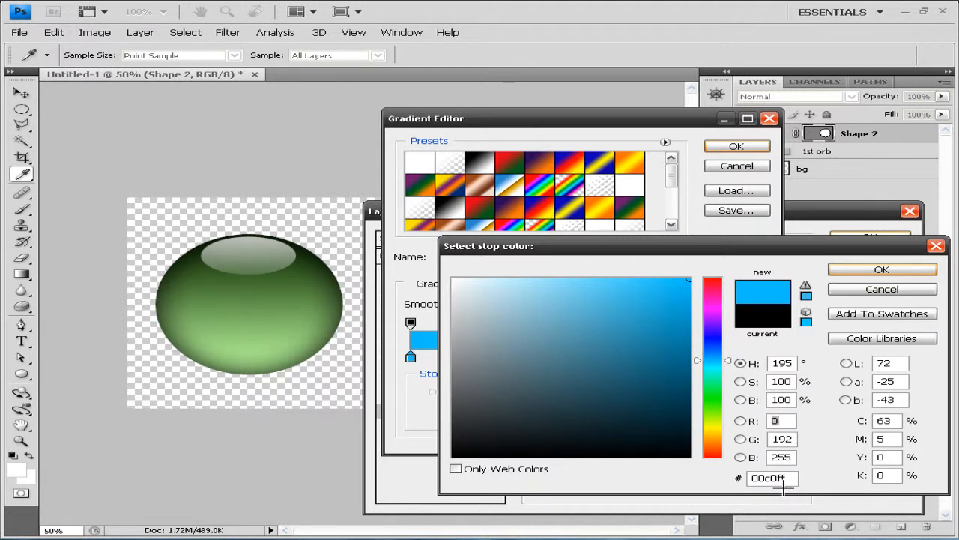
pyautogui.moveTo(787, 485)
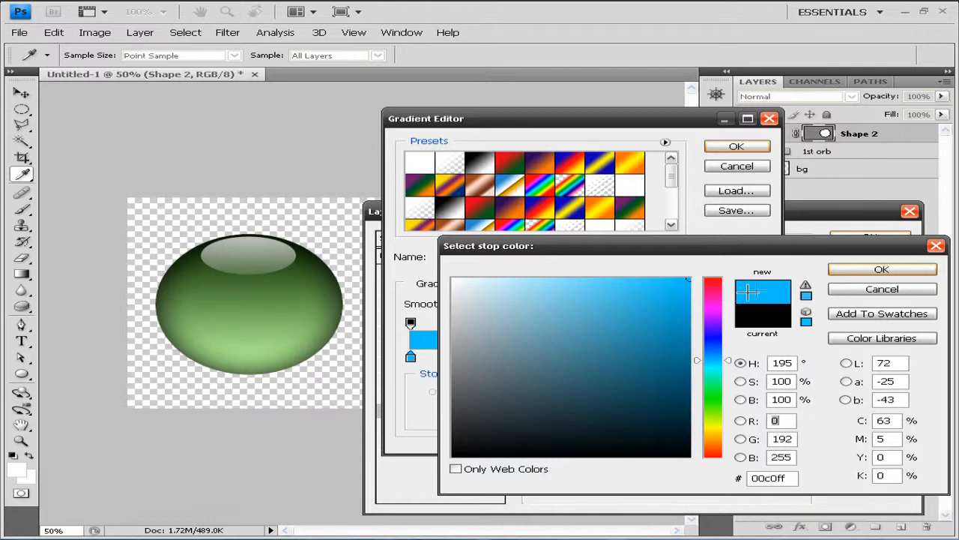
pyautogui.click(882, 270)
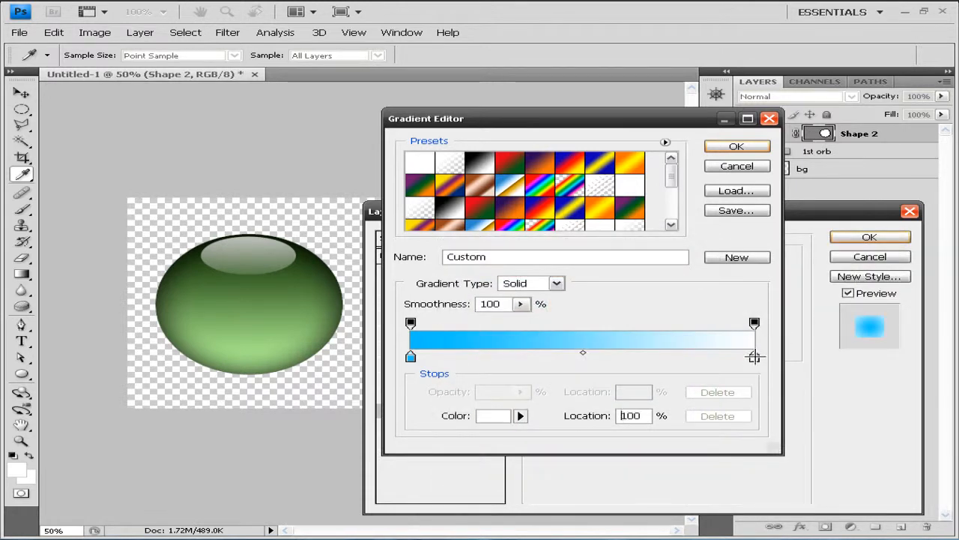
pyautogui.click(492, 416)
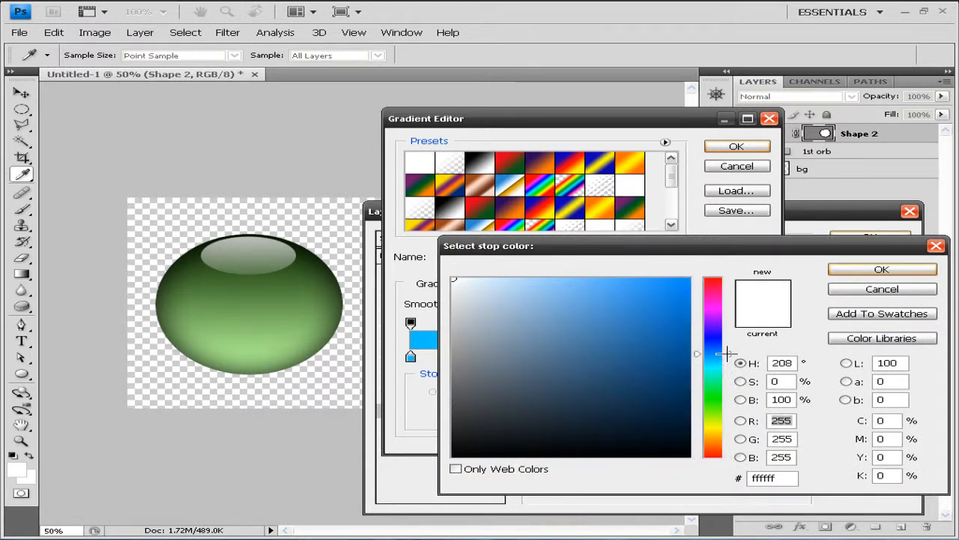
pyautogui.click(881, 270)
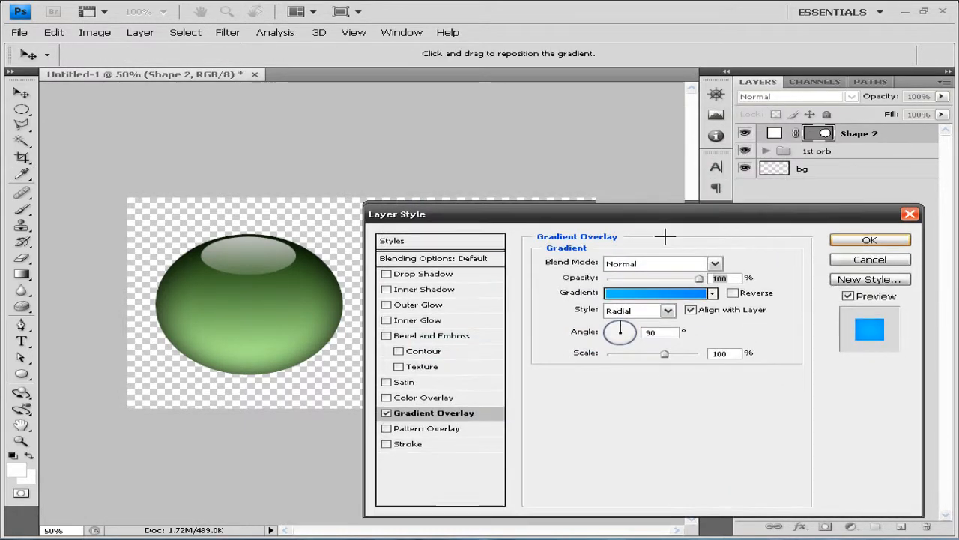
# Angle the inner shadow at -60° with Normal blending and 100% opacity
pyautogui.moveTo(665, 213); pyautogui.dragTo(570, 198)
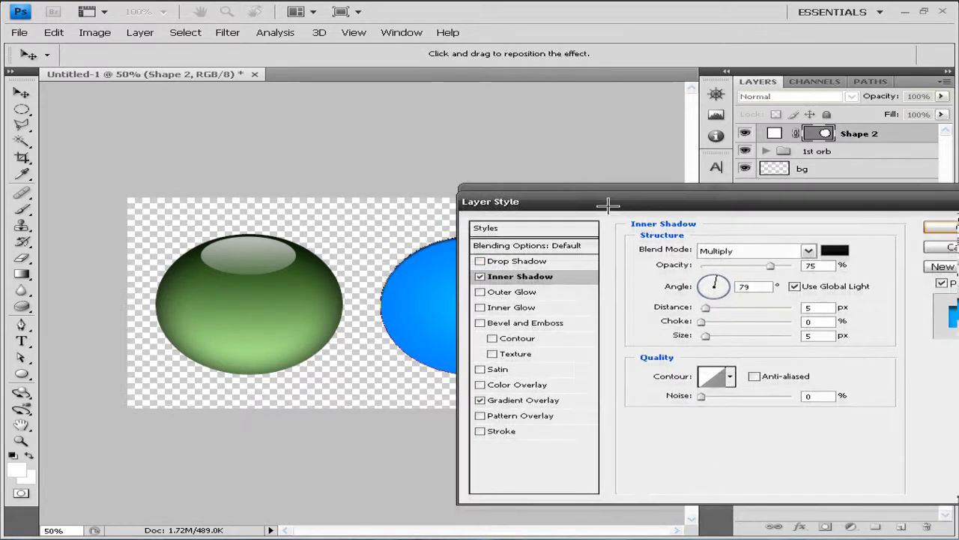
pyautogui.moveTo(607, 201); pyautogui.dragTo(678, 261)
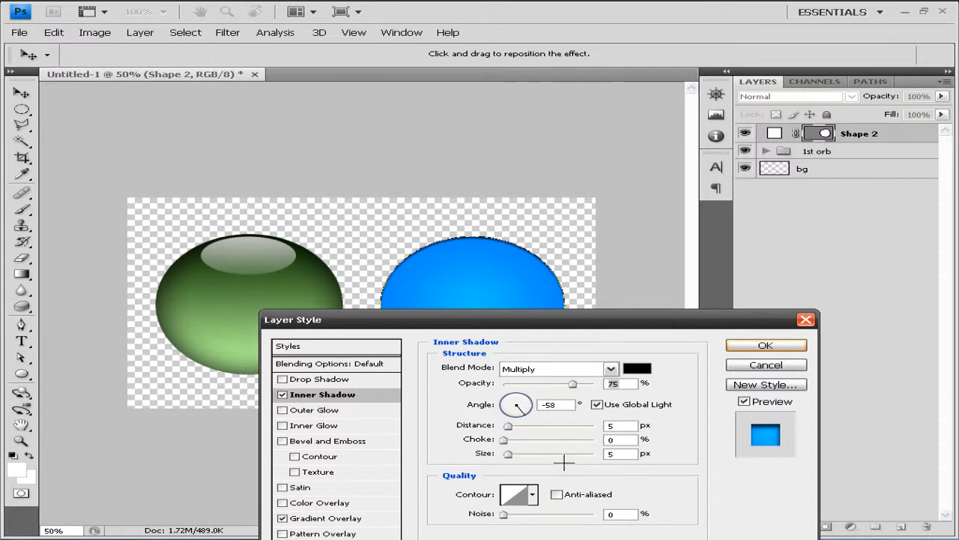
pyautogui.moveTo(518, 405); pyautogui.dragTo(516, 405)
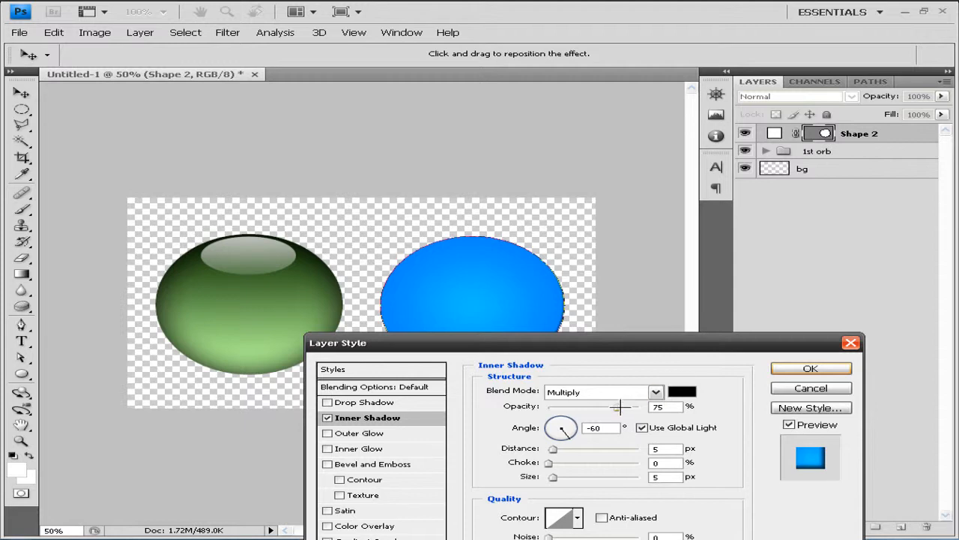
pyautogui.moveTo(617, 406); pyautogui.dragTo(643, 406)
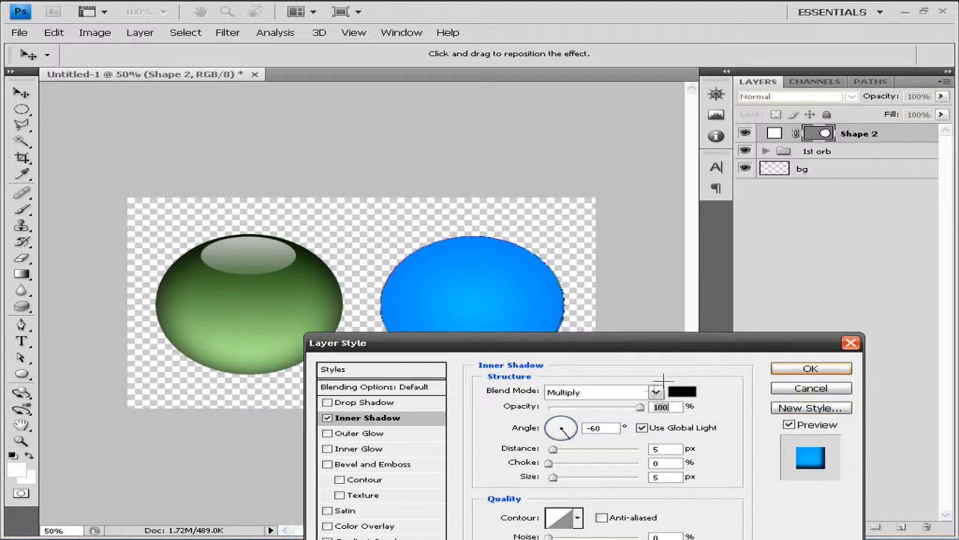
pyautogui.click(653, 391)
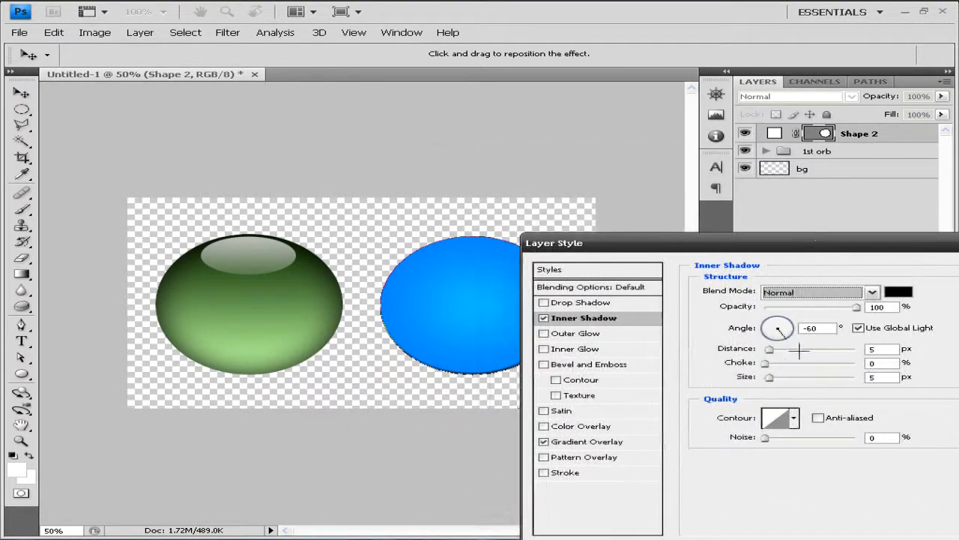
# Tune the inner shadow's distance and soften its size to 70 px
pyautogui.moveTo(769, 350); pyautogui.dragTo(811, 349)
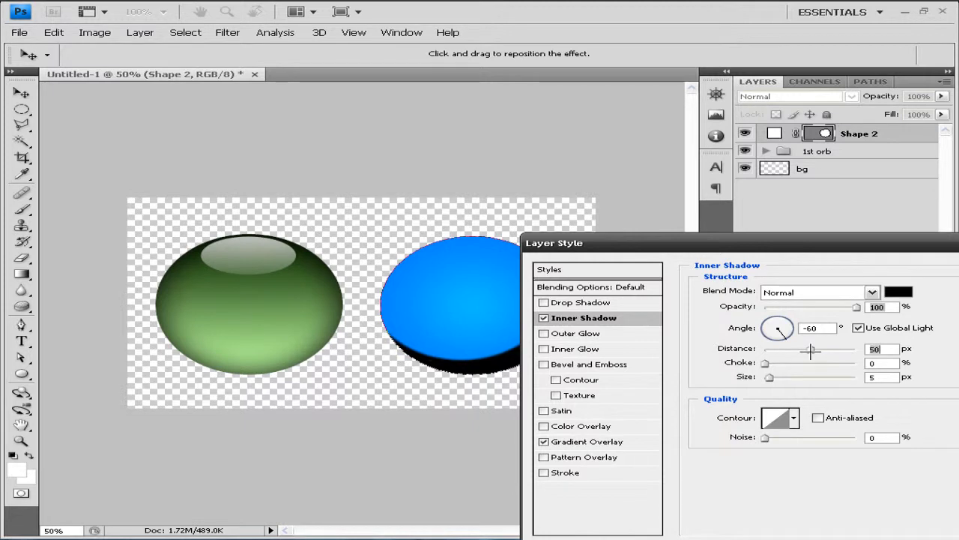
pyautogui.moveTo(809, 351); pyautogui.dragTo(815, 351)
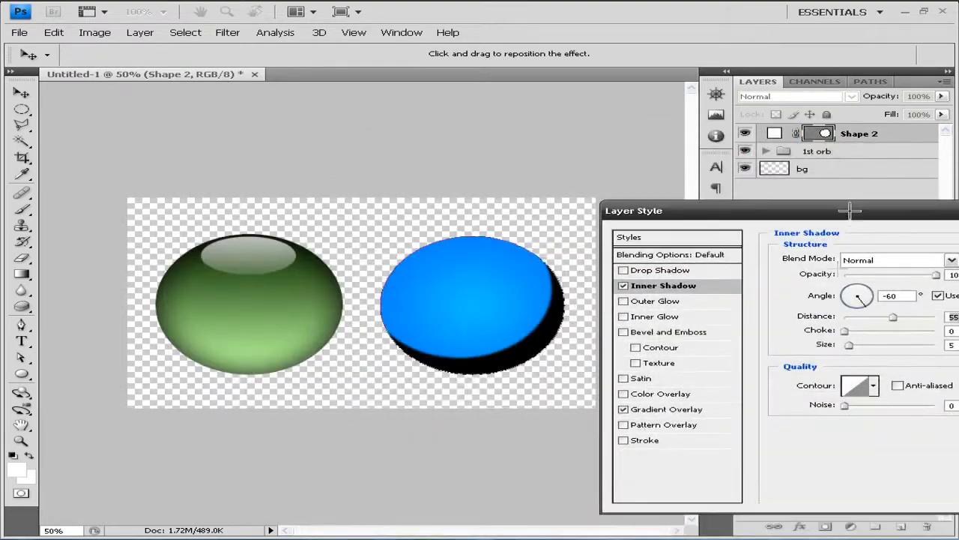
pyautogui.moveTo(849, 345); pyautogui.dragTo(872, 345)
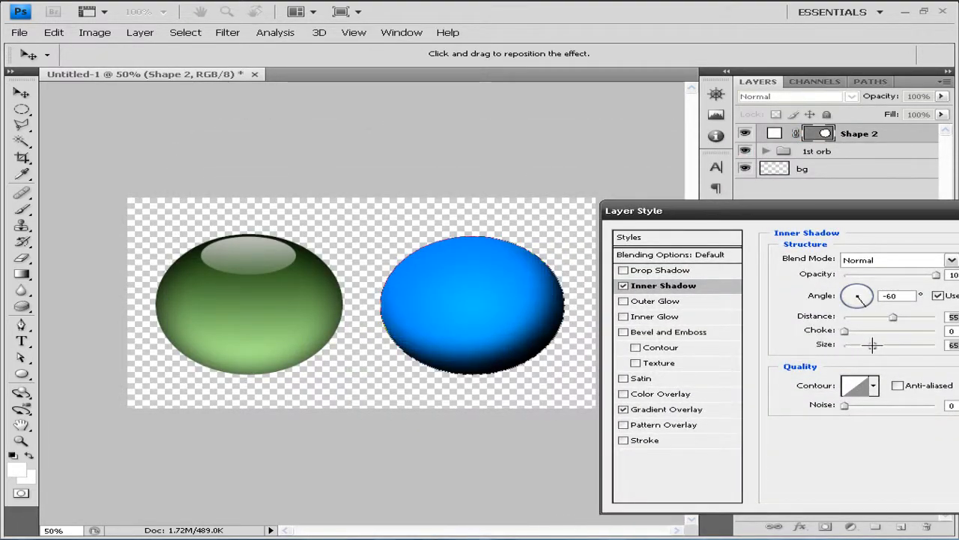
pyautogui.moveTo(873, 345); pyautogui.dragTo(878, 344)
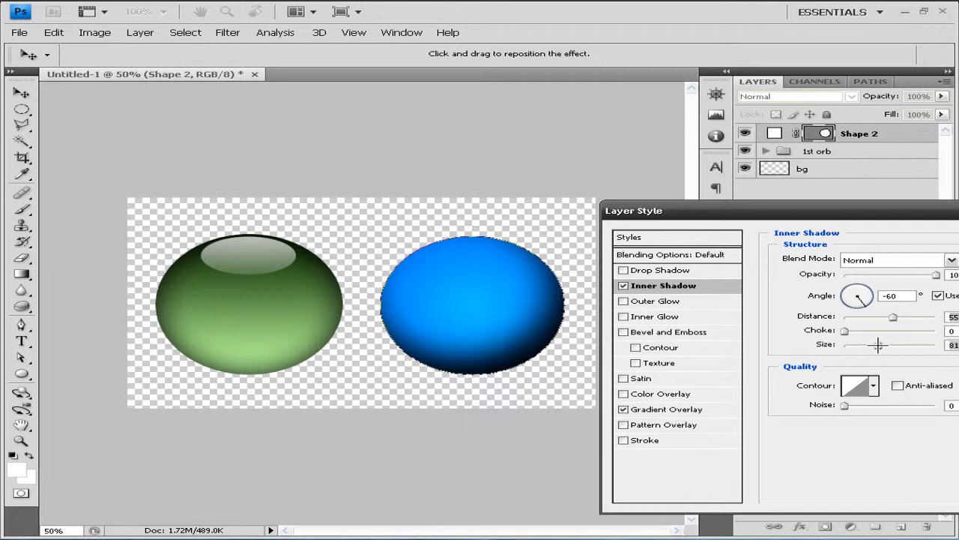
pyautogui.moveTo(892, 315); pyautogui.dragTo(872, 314)
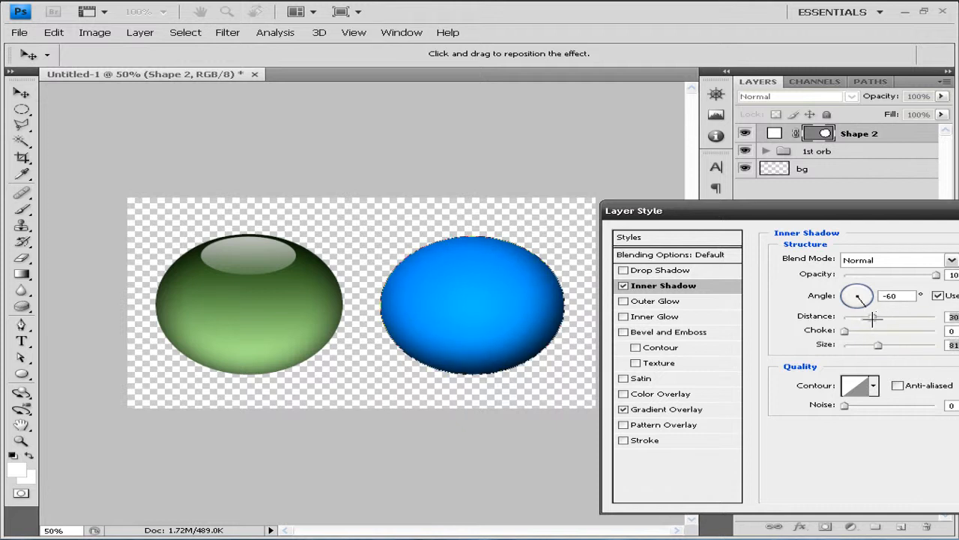
pyautogui.moveTo(878, 344); pyautogui.dragTo(888, 345)
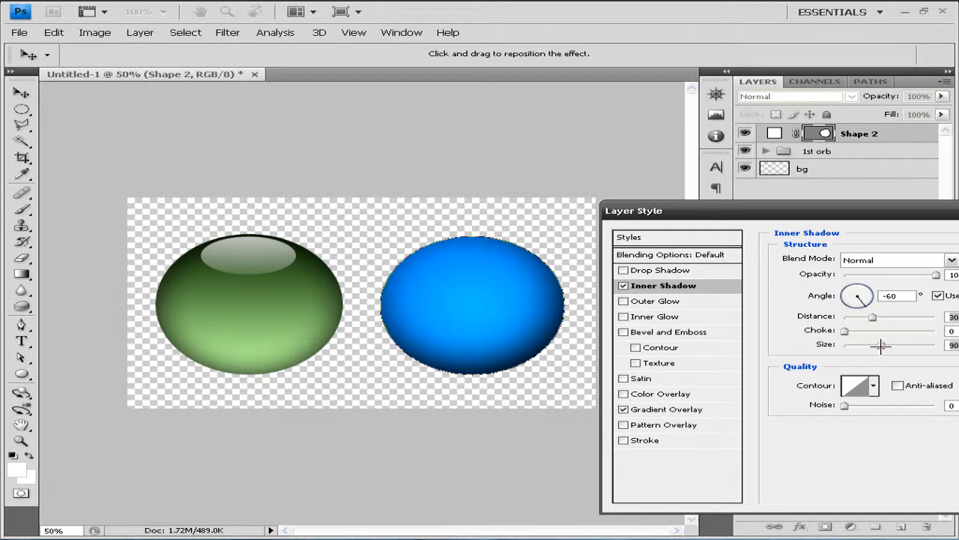
pyautogui.moveTo(883, 344); pyautogui.dragTo(872, 345)
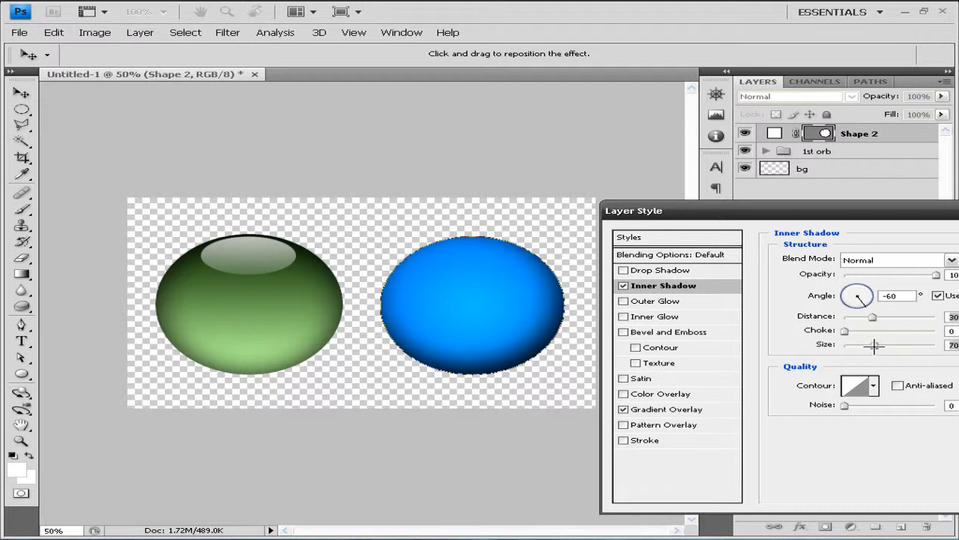
pyautogui.moveTo(845, 331); pyautogui.dragTo(868, 331)
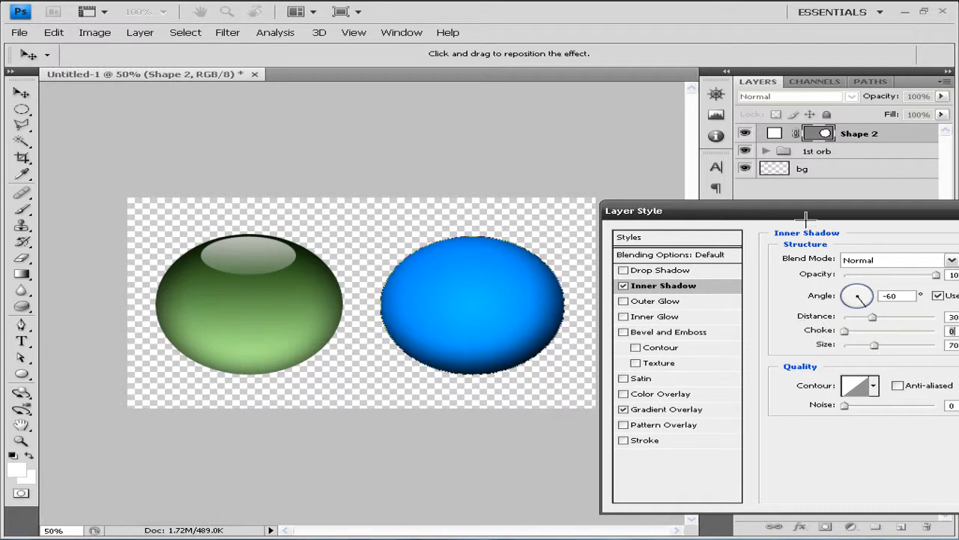
# Settle the inner shadow distance at 40 px and apply the layer style
pyautogui.moveTo(634, 210); pyautogui.dragTo(565, 447)
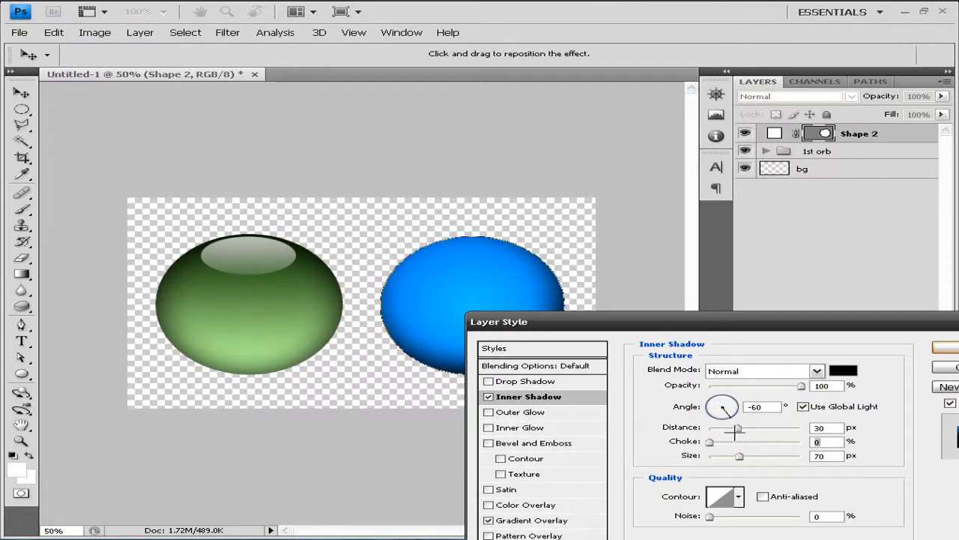
pyautogui.moveTo(738, 427); pyautogui.dragTo(749, 427)
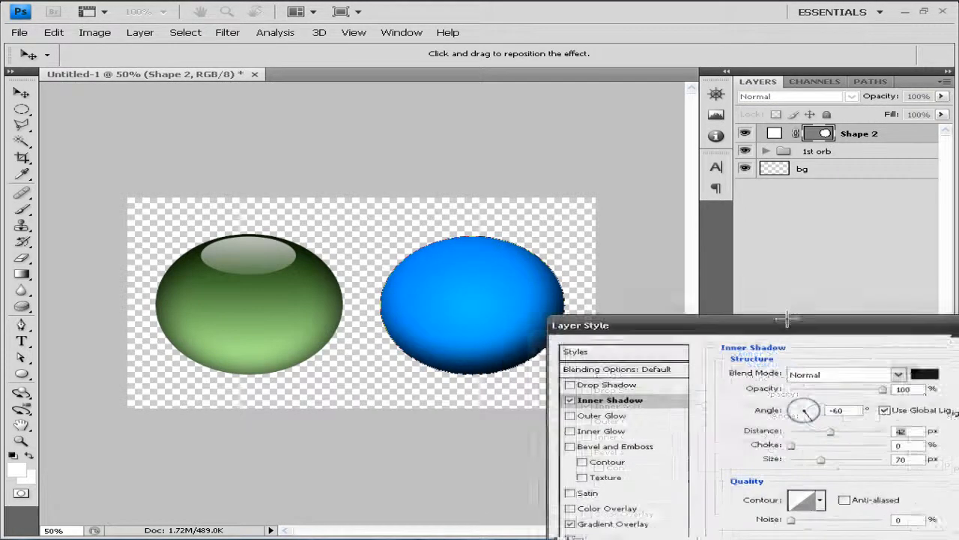
pyautogui.moveTo(581, 323); pyautogui.dragTo(465, 258)
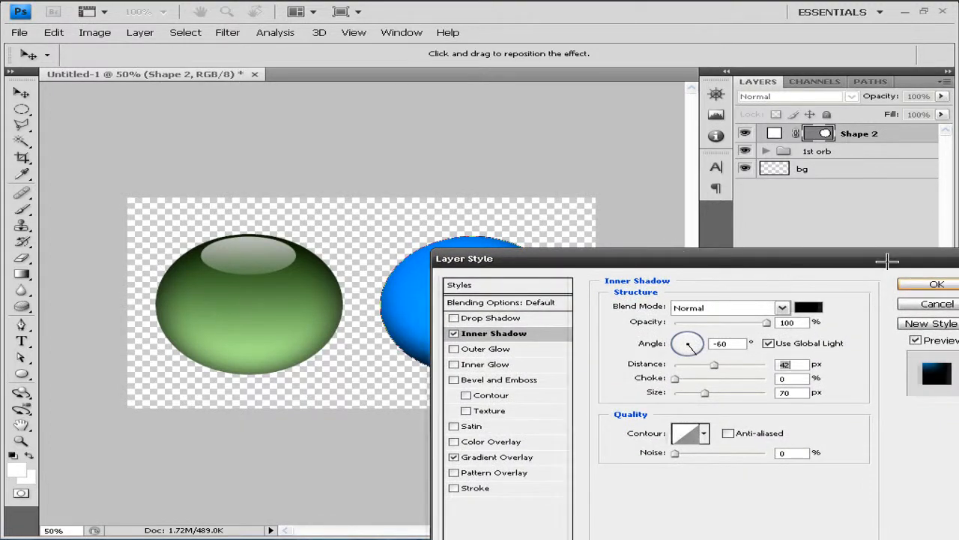
pyautogui.click(937, 284)
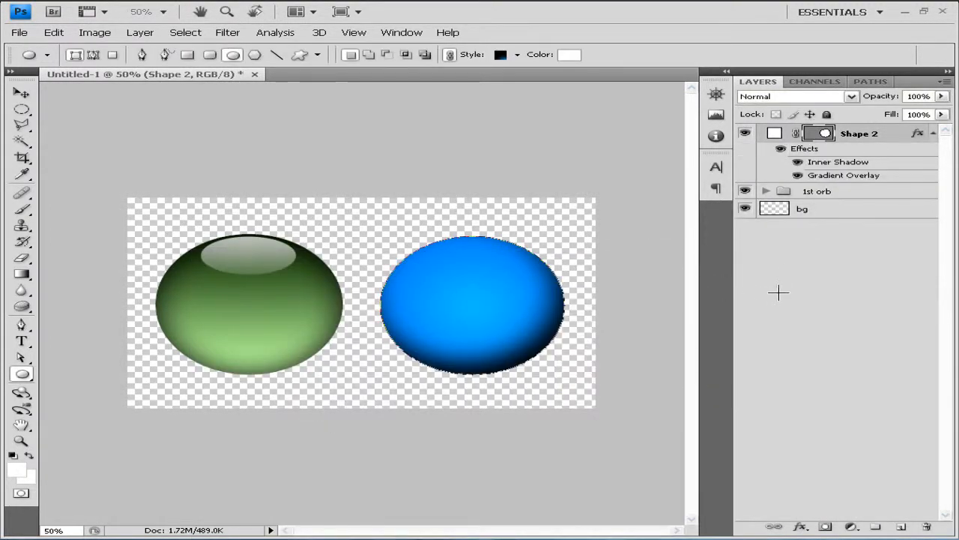
pyautogui.moveTo(855, 175)
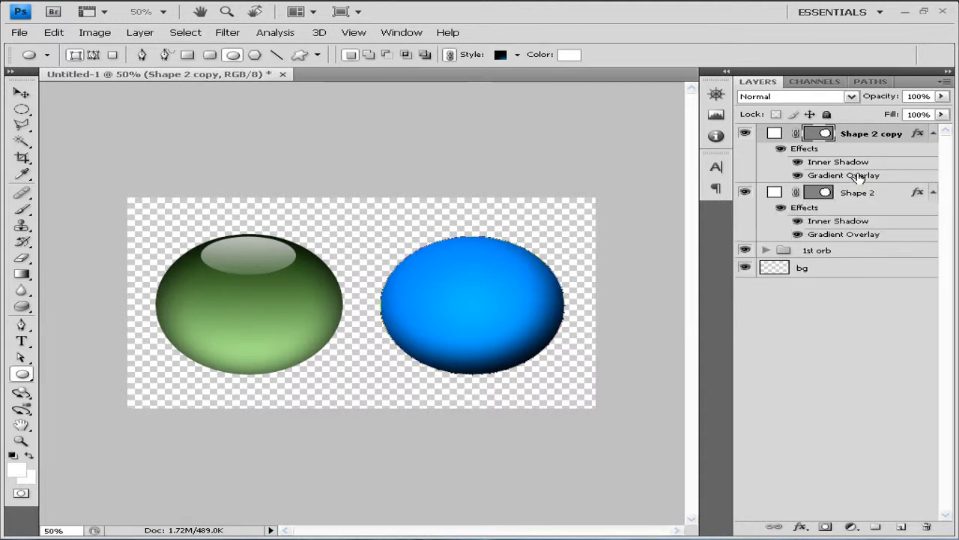
pyautogui.moveTo(929, 142)
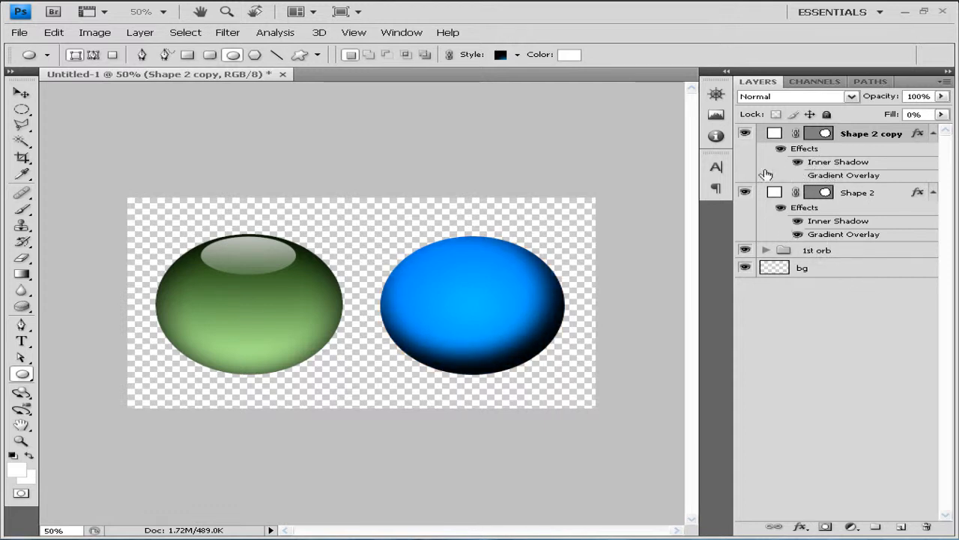
pyautogui.moveTo(837, 162)
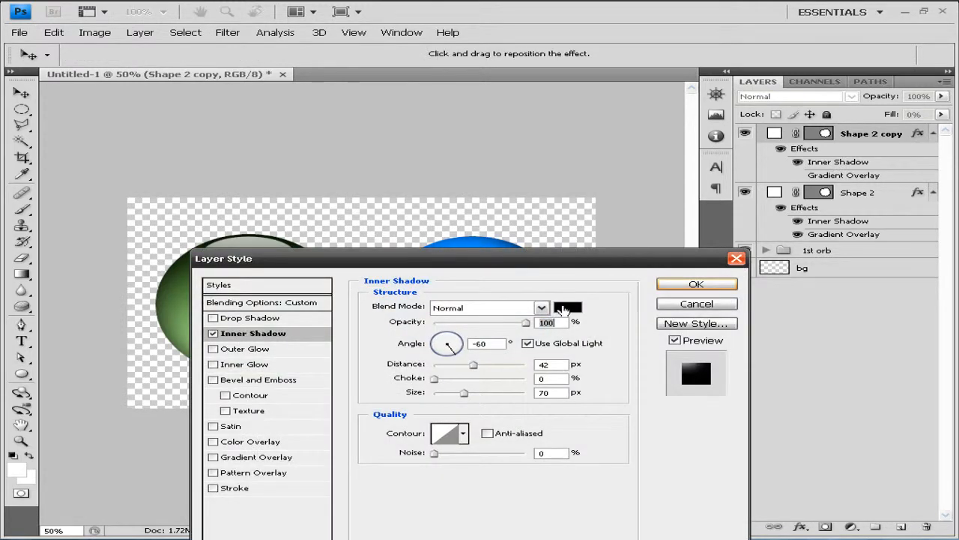
# Sample the orb's bright blue as the inner shadow colour and confirm it
pyautogui.click(567, 307)
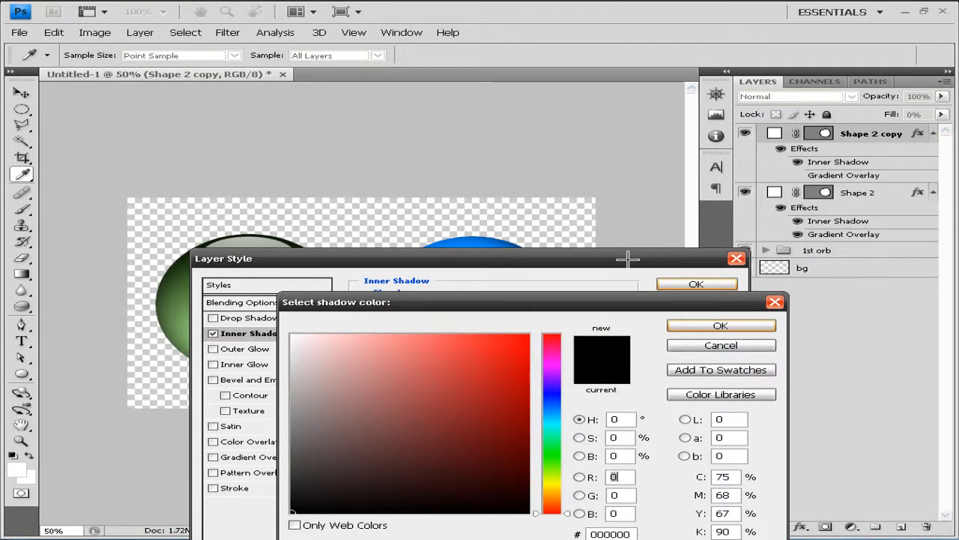
pyautogui.click(719, 324)
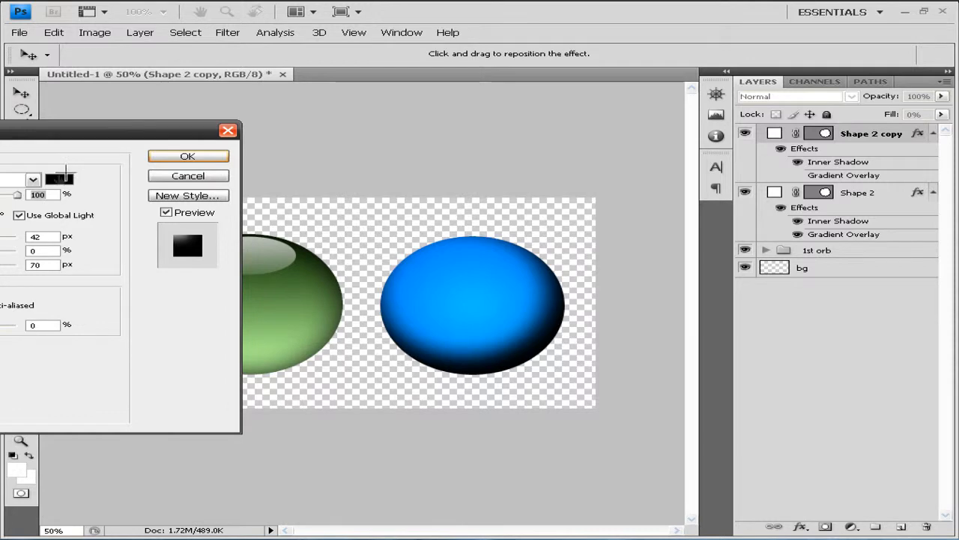
pyautogui.click(60, 179)
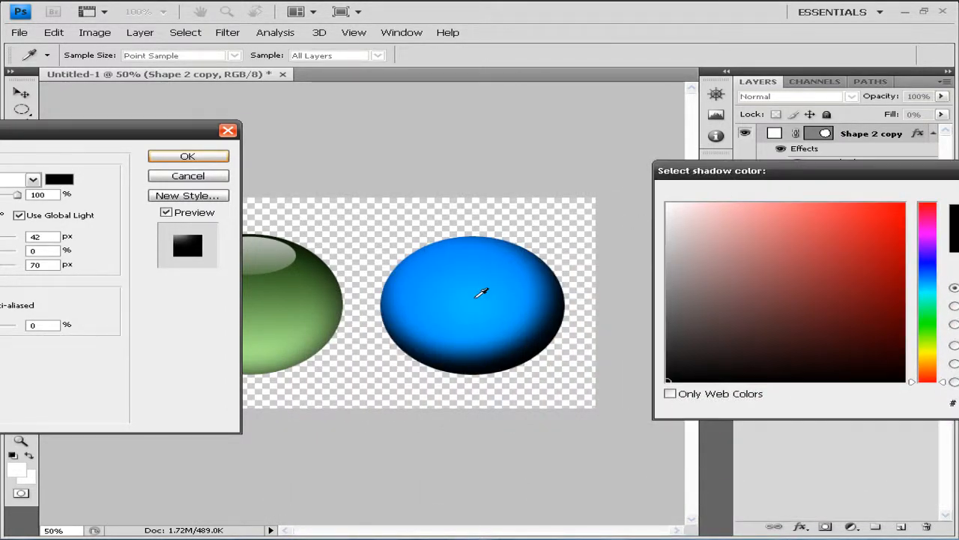
pyautogui.moveTo(447, 249)
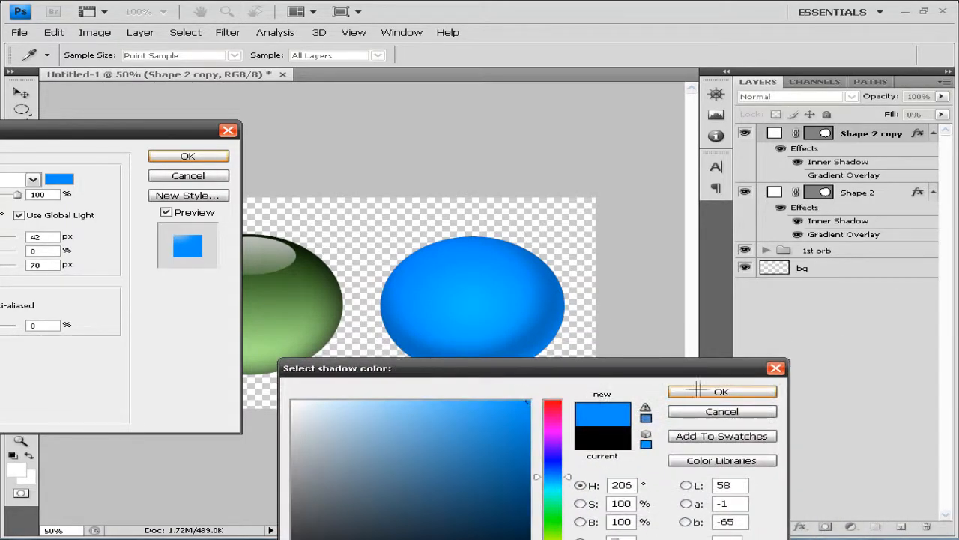
pyautogui.click(721, 390)
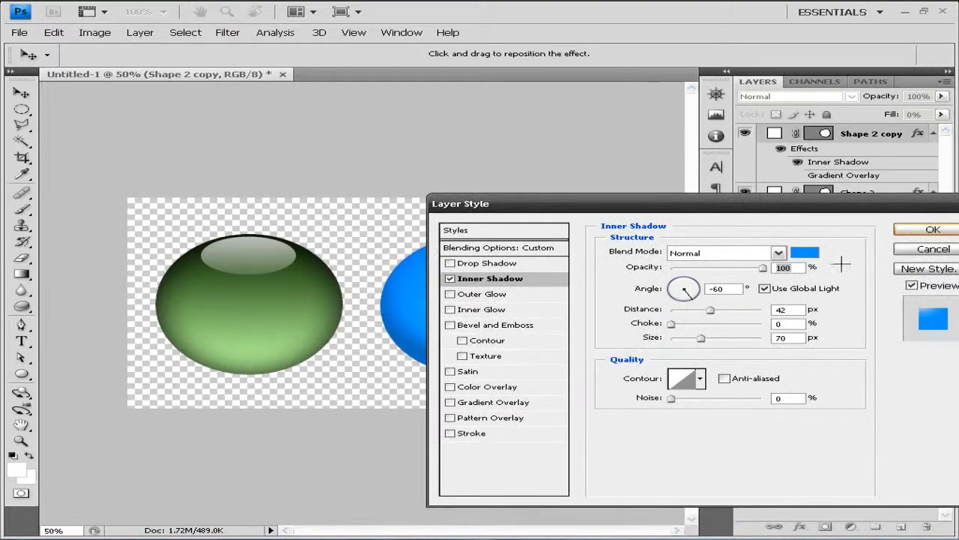
# Tighten the blue inner shadow to a 7 px distance and a smaller size
pyautogui.moveTo(460, 204); pyautogui.dragTo(557, 159)
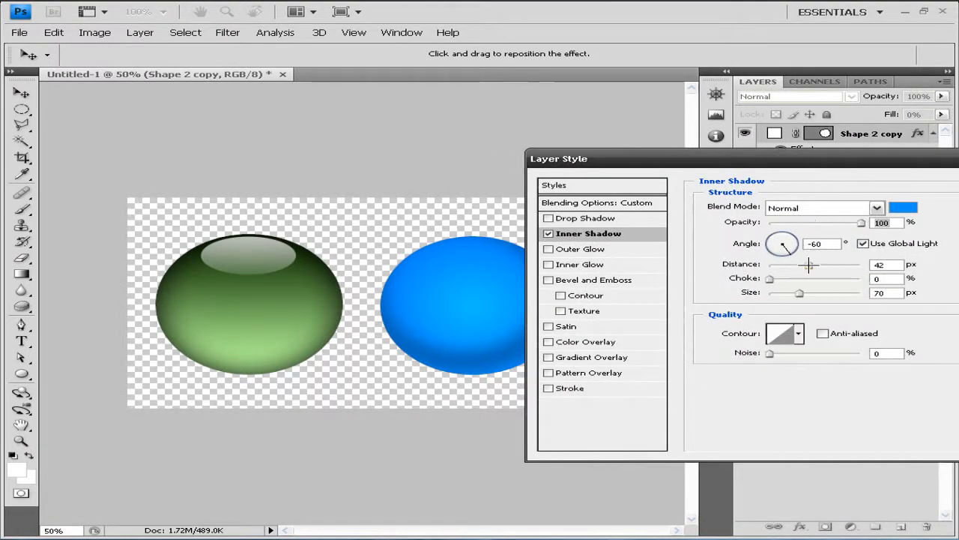
pyautogui.moveTo(810, 264); pyautogui.dragTo(779, 263)
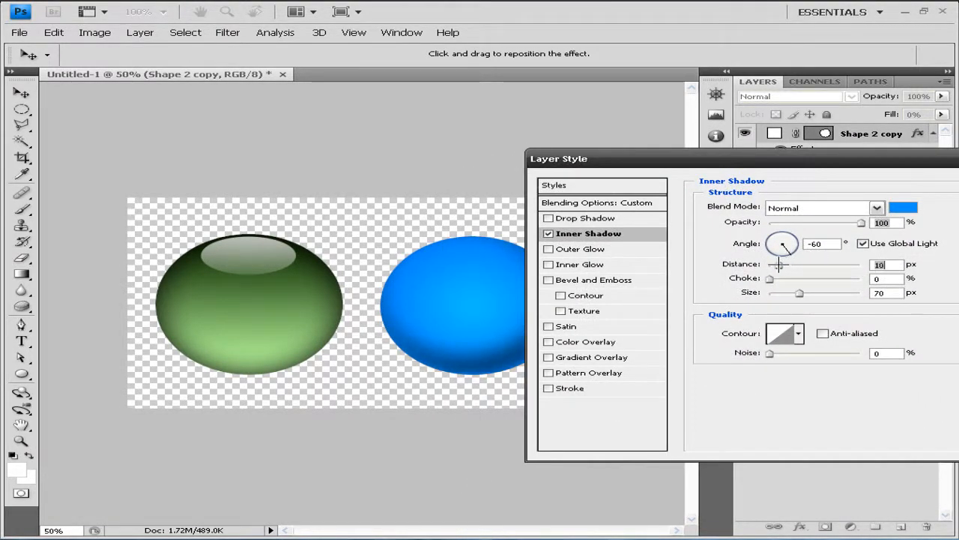
pyautogui.moveTo(778, 263); pyautogui.dragTo(788, 264)
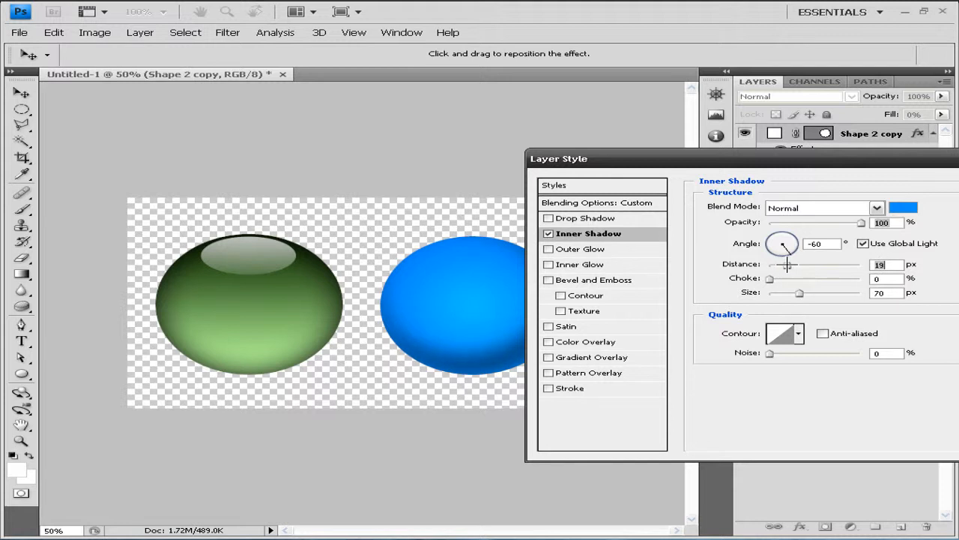
pyautogui.moveTo(787, 264); pyautogui.dragTo(767, 264)
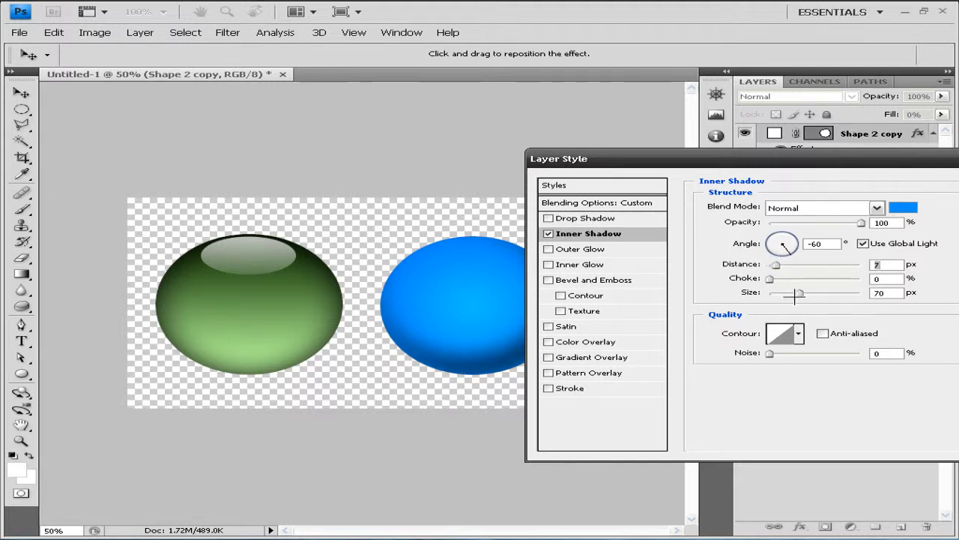
pyautogui.moveTo(800, 293); pyautogui.dragTo(783, 292)
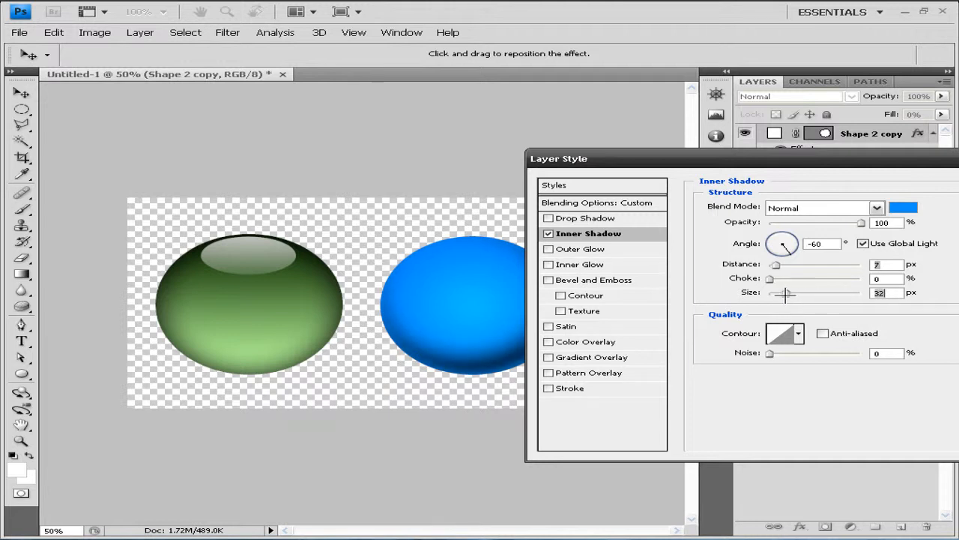
pyautogui.moveTo(787, 293); pyautogui.dragTo(776, 293)
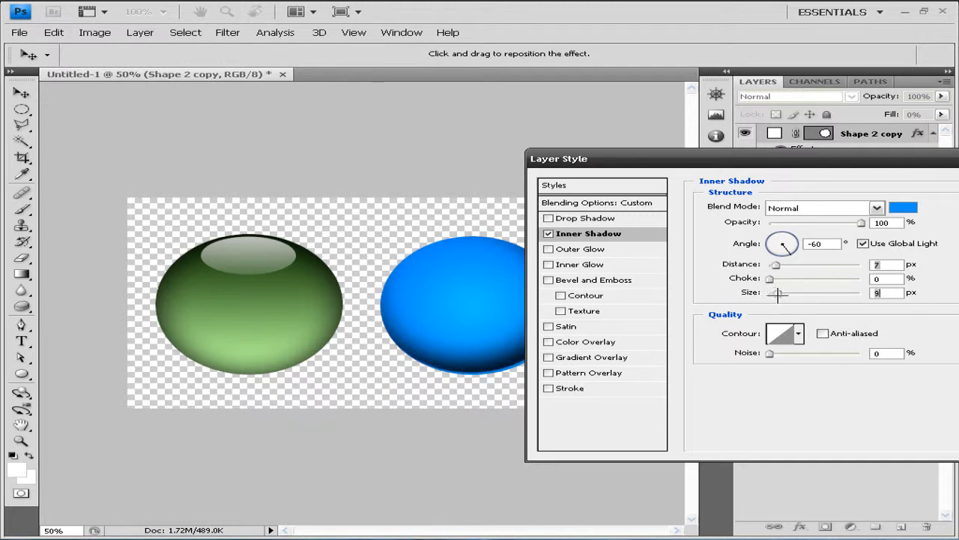
pyautogui.moveTo(777, 292); pyautogui.dragTo(782, 292)
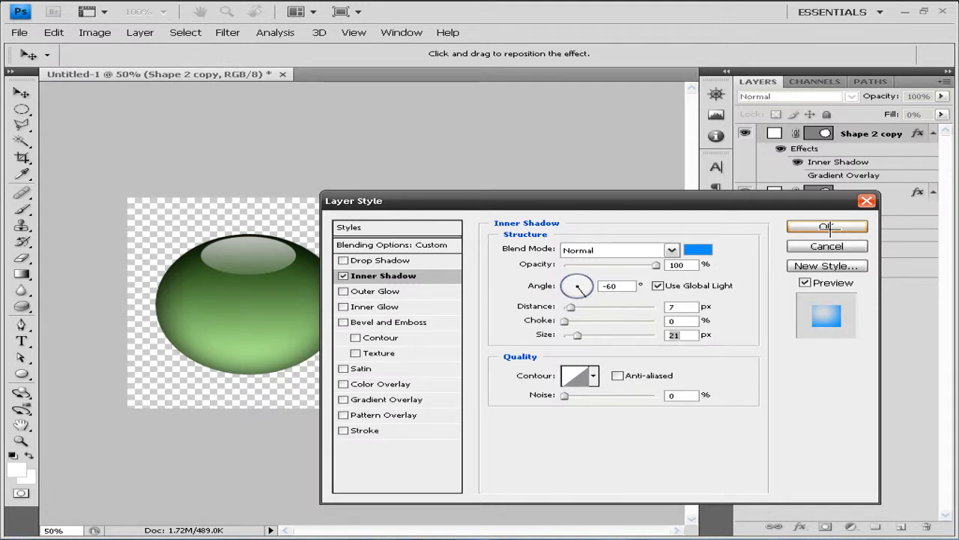
pyautogui.moveTo(681, 193)
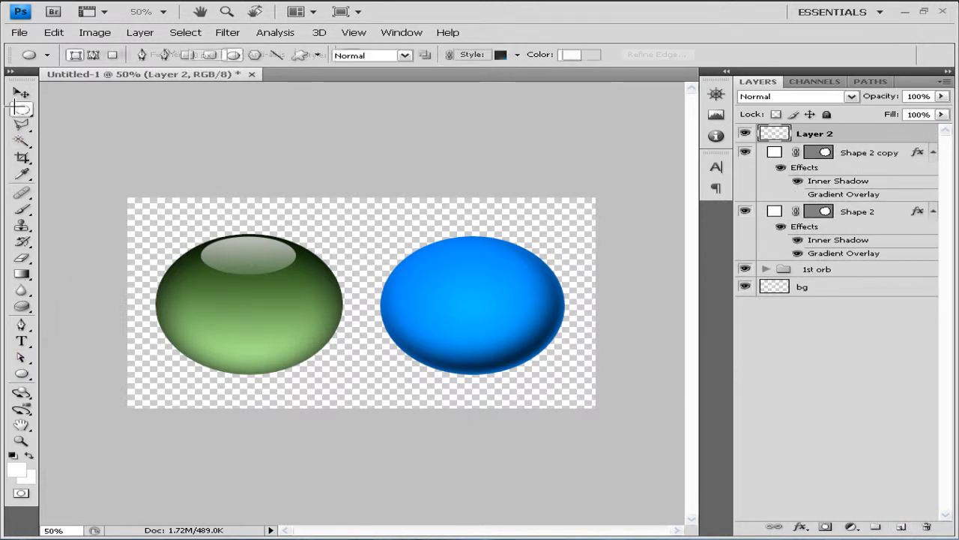
# Select an oval across the blue orb's top and fill it with white
pyautogui.click(21, 109)
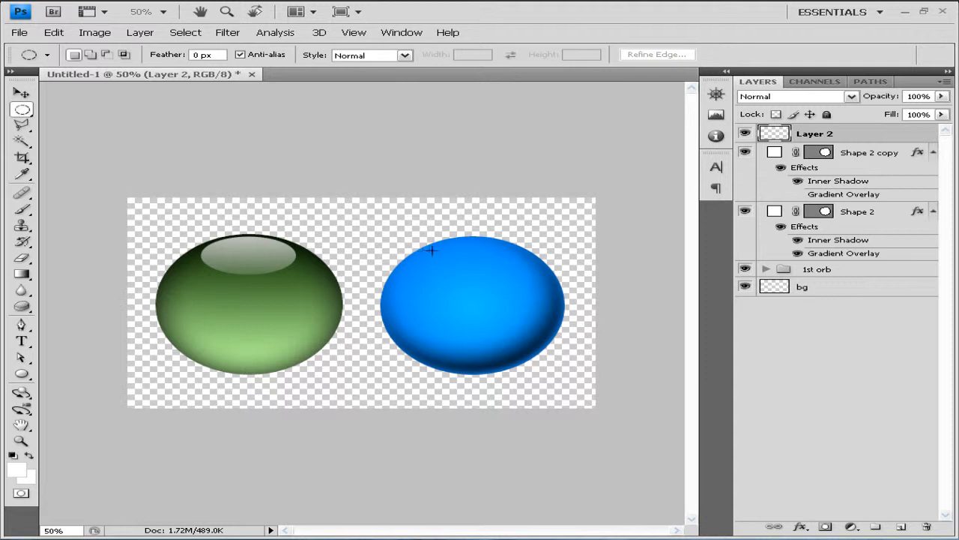
pyautogui.moveTo(432, 250); pyautogui.dragTo(525, 296)
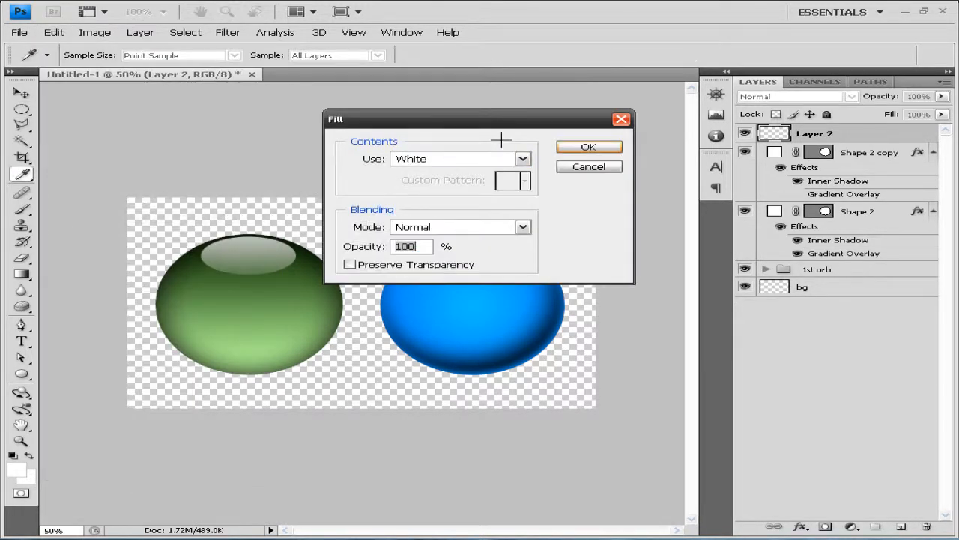
pyautogui.click(587, 147)
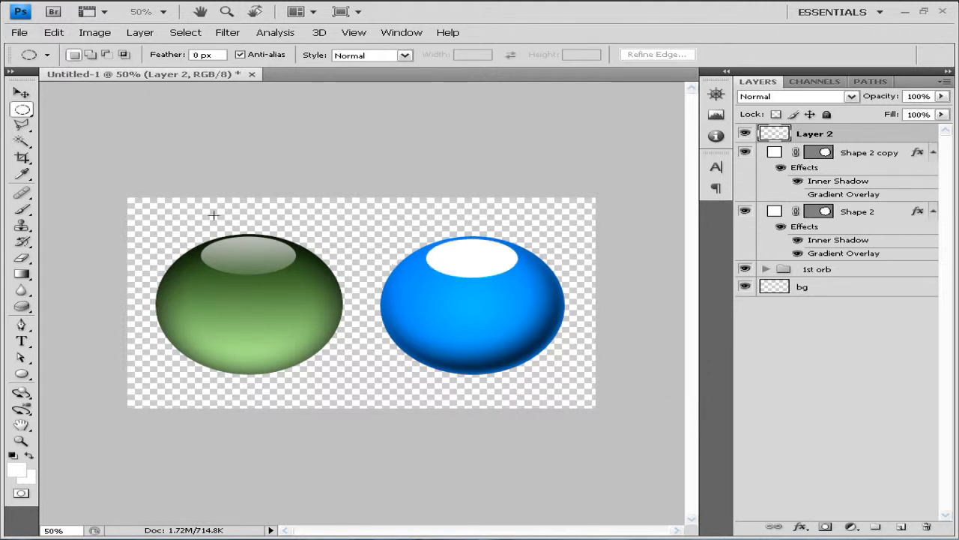
pyautogui.moveTo(186, 153)
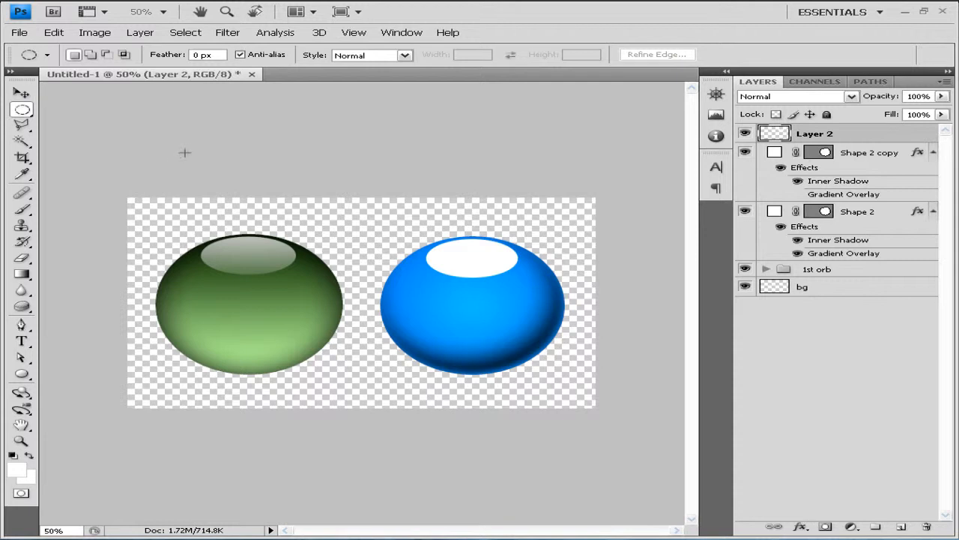
pyautogui.moveTo(807, 174)
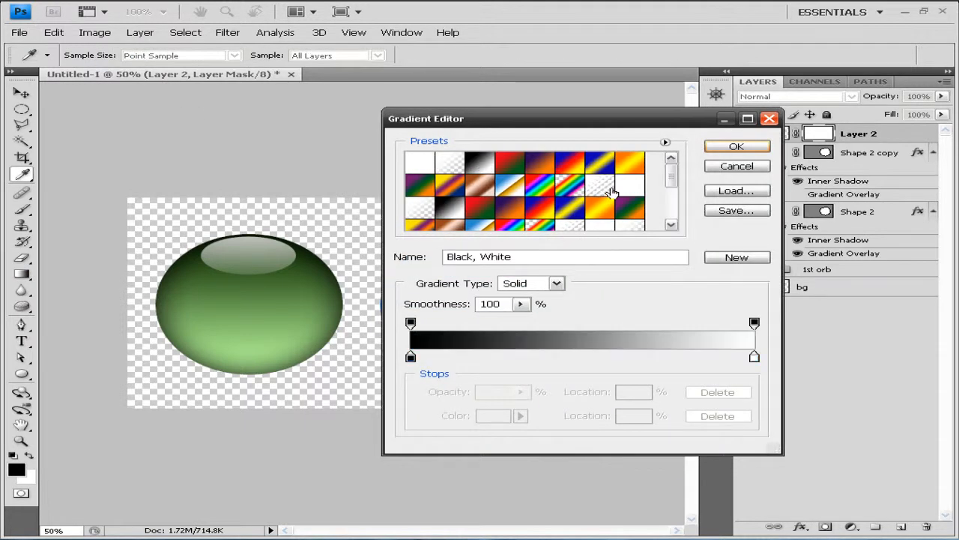
pyautogui.moveTo(632, 207)
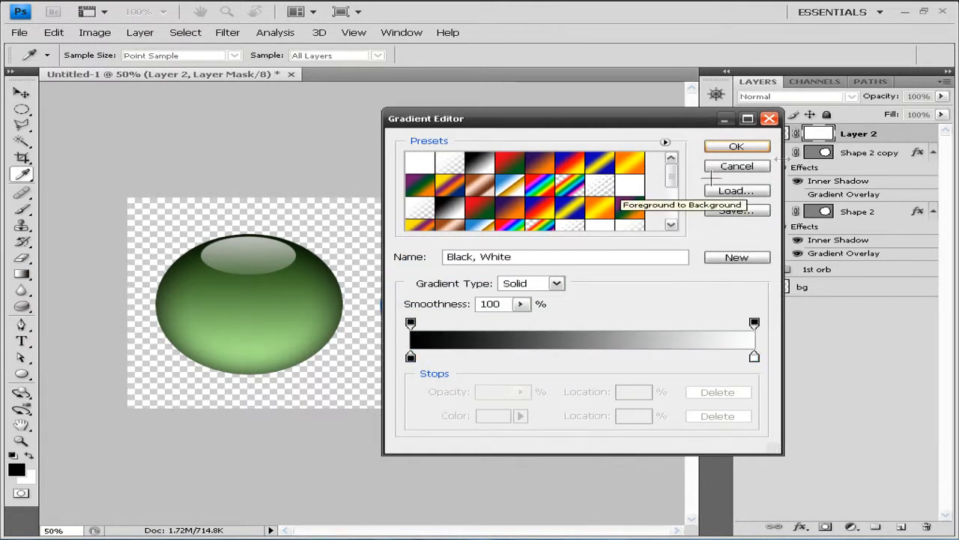
# Fade the shine with a Foreground to Background gradient mask and drop opacity to about 71%
pyautogui.click(737, 147)
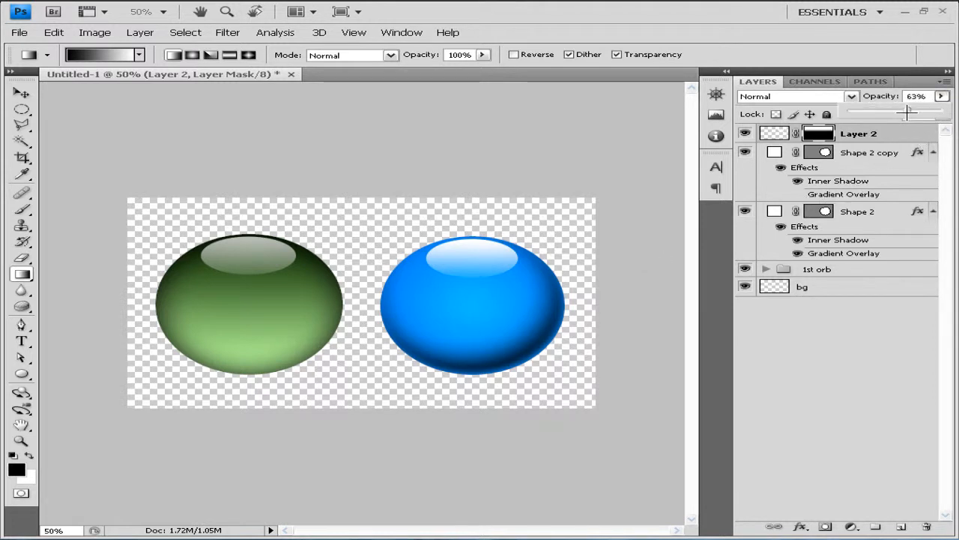
pyautogui.moveTo(907, 111); pyautogui.dragTo(916, 111)
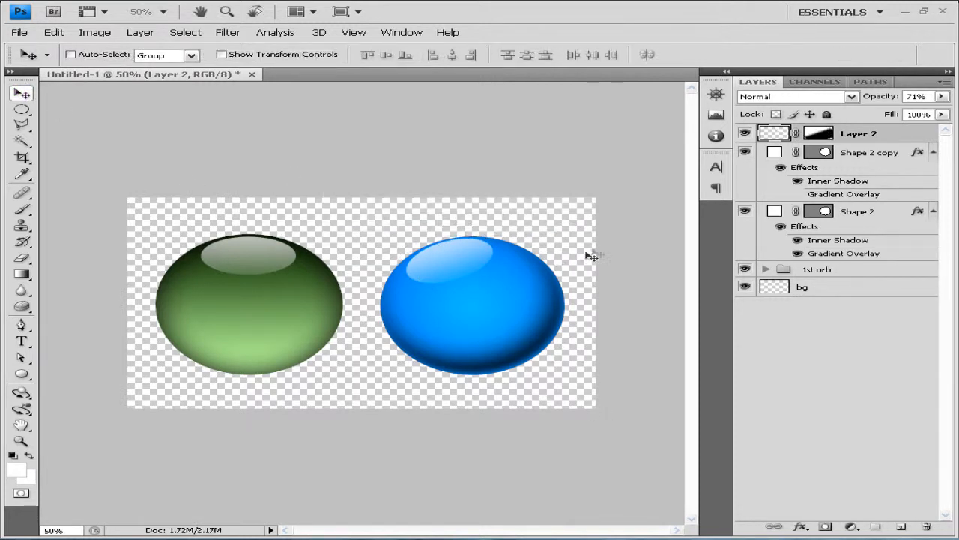
pyautogui.moveTo(585, 243)
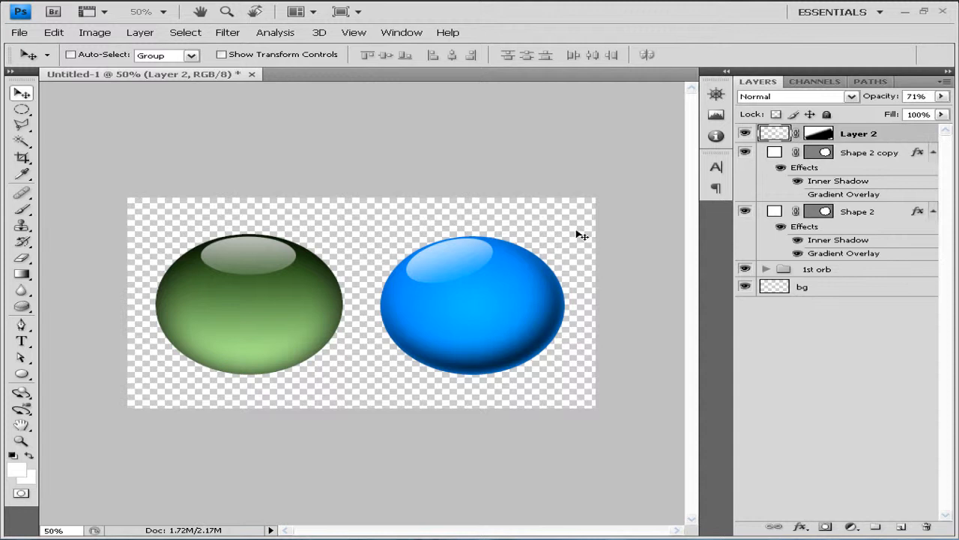
pyautogui.moveTo(668, 231)
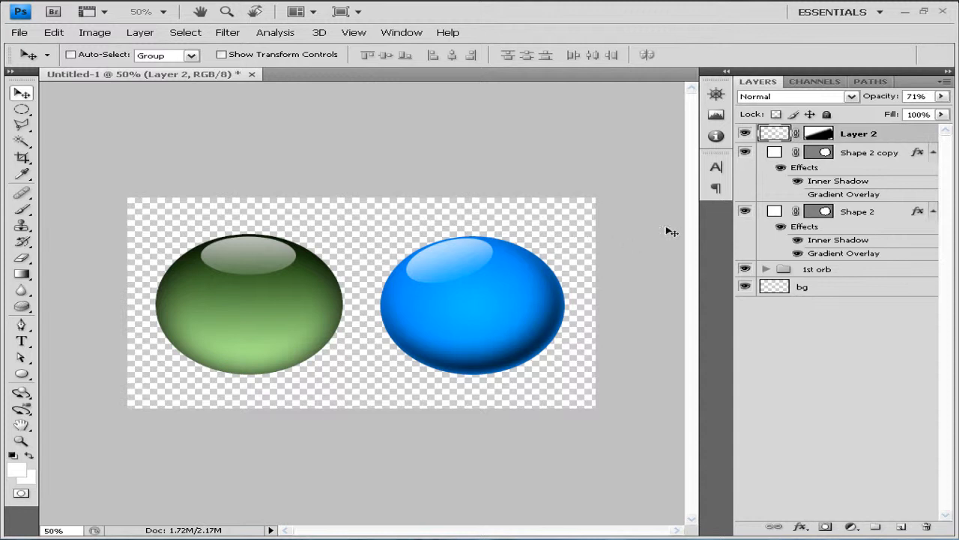
pyautogui.moveTo(666, 207)
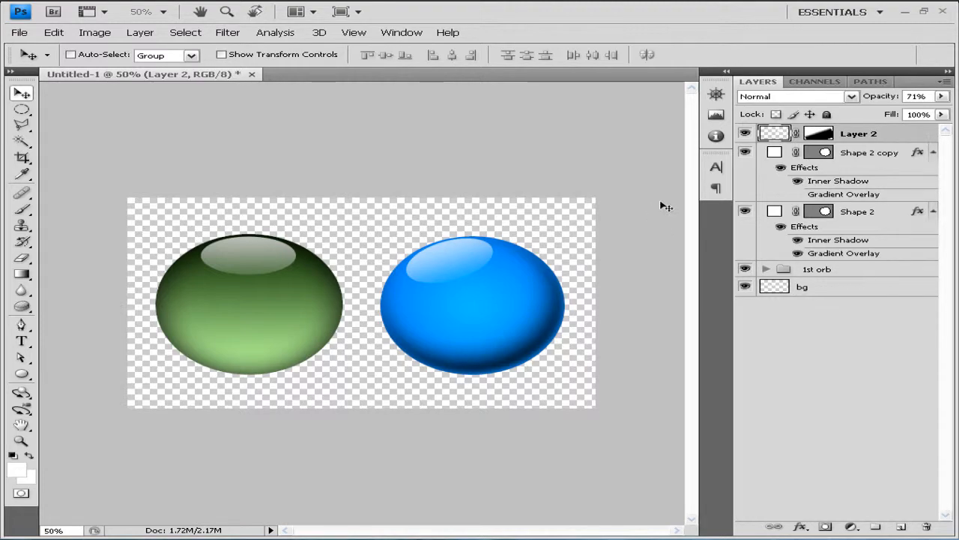
pyautogui.moveTo(671, 195)
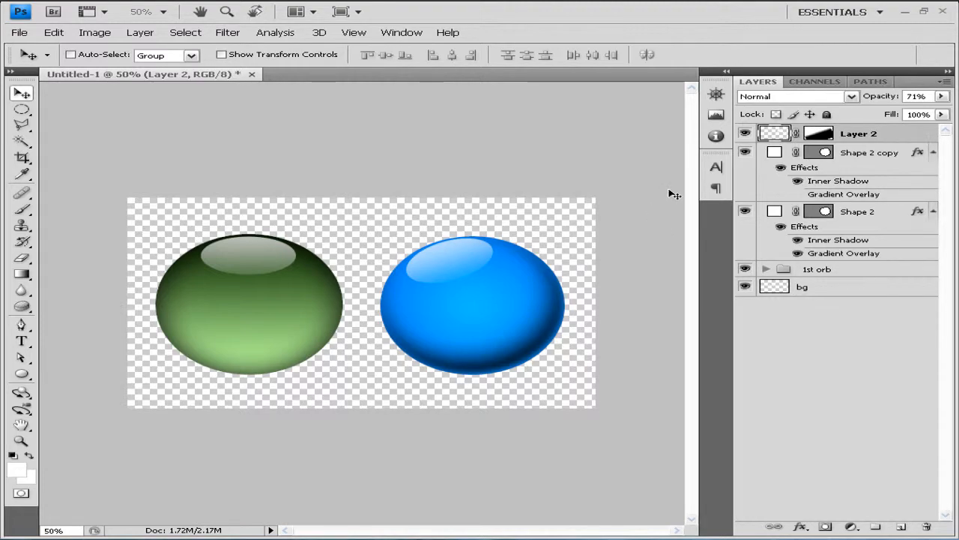